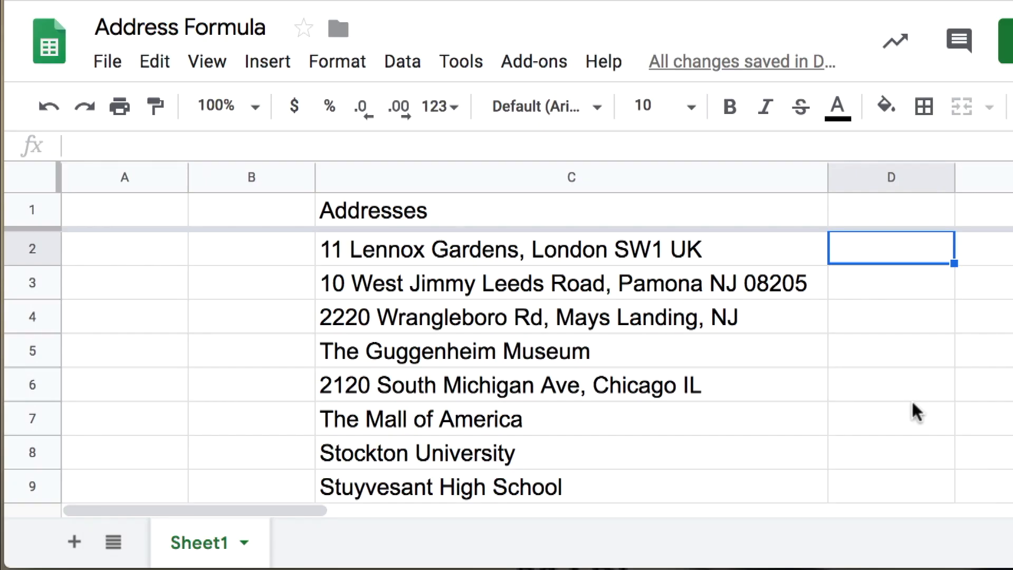
mouse_move(966, 432)
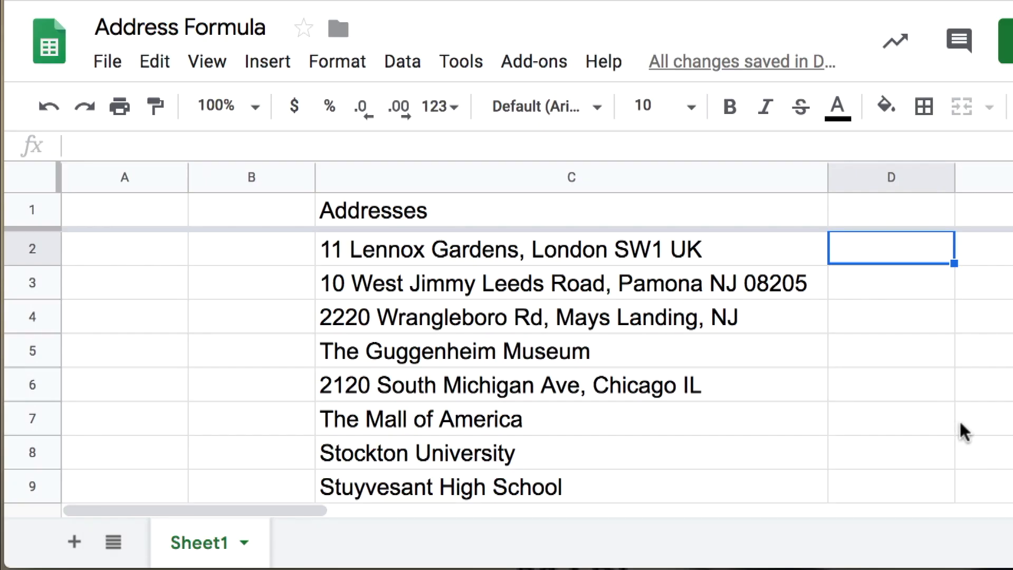
mouse_move(672, 264)
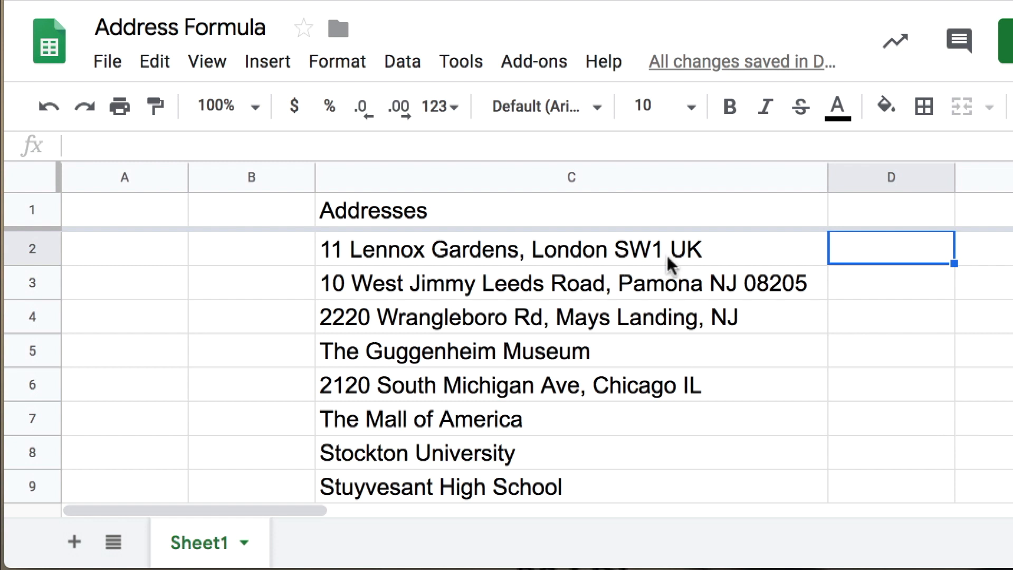
mouse_move(668, 255)
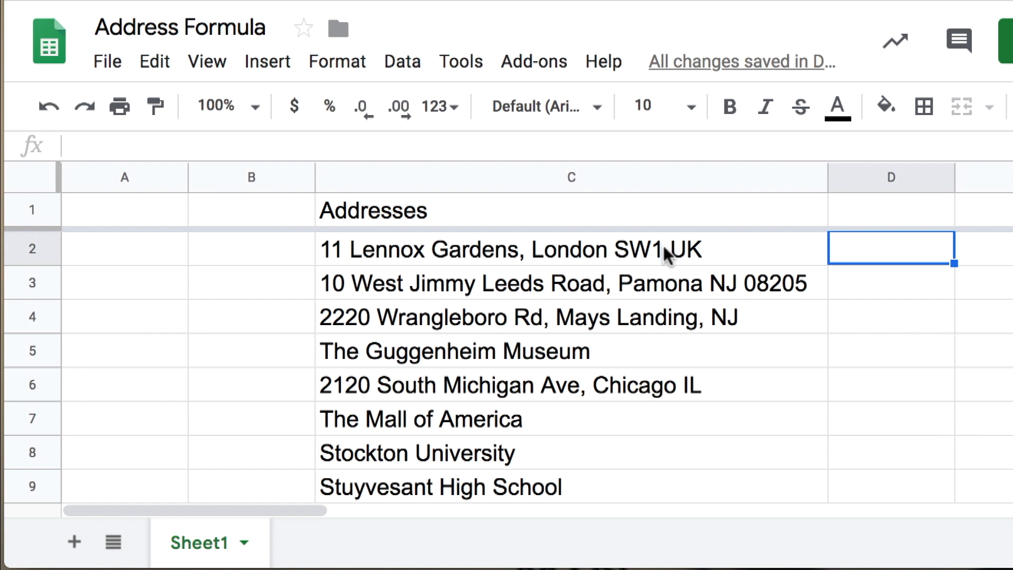
mouse_move(672, 304)
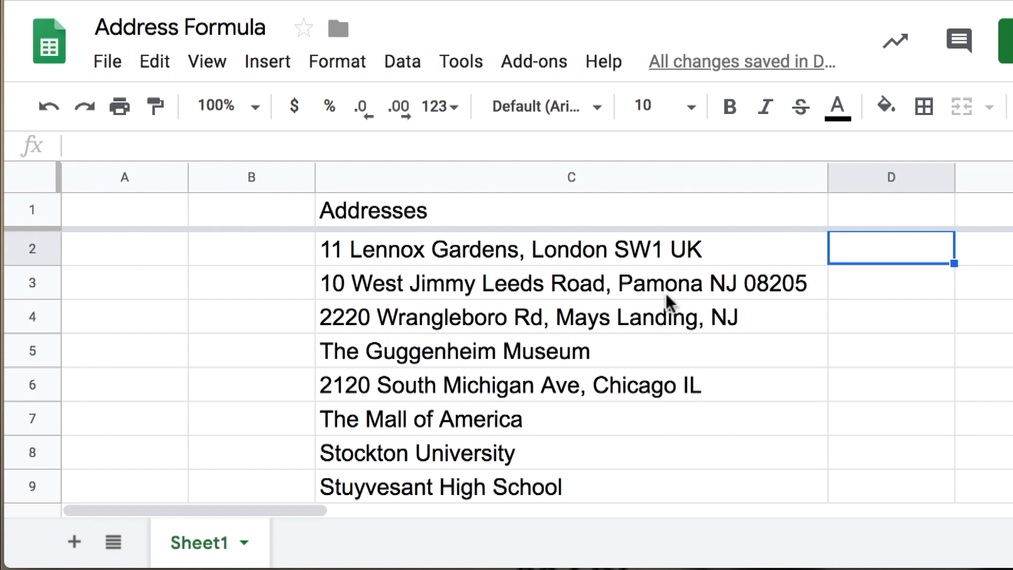
mouse_move(582, 472)
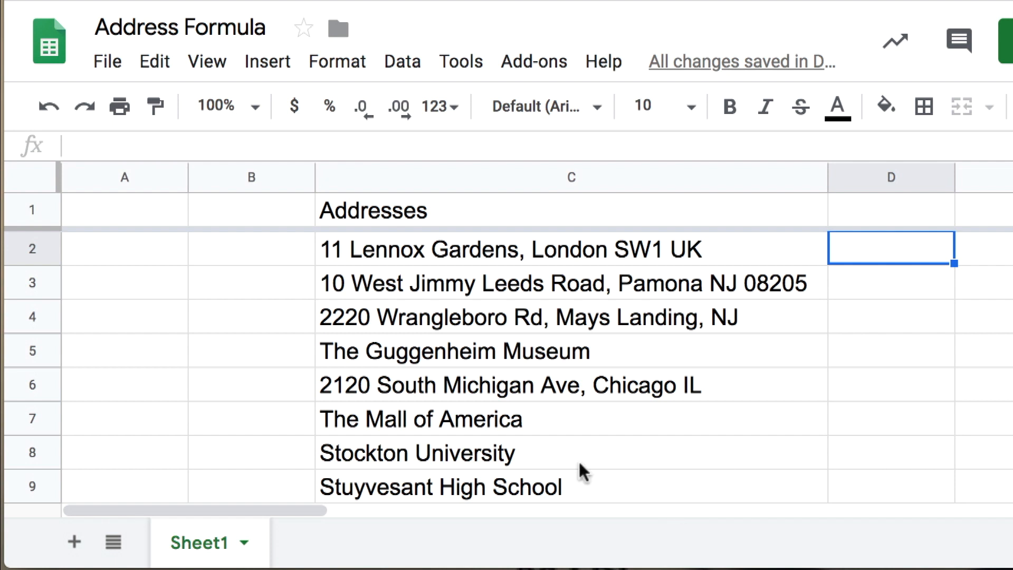
mouse_move(809, 470)
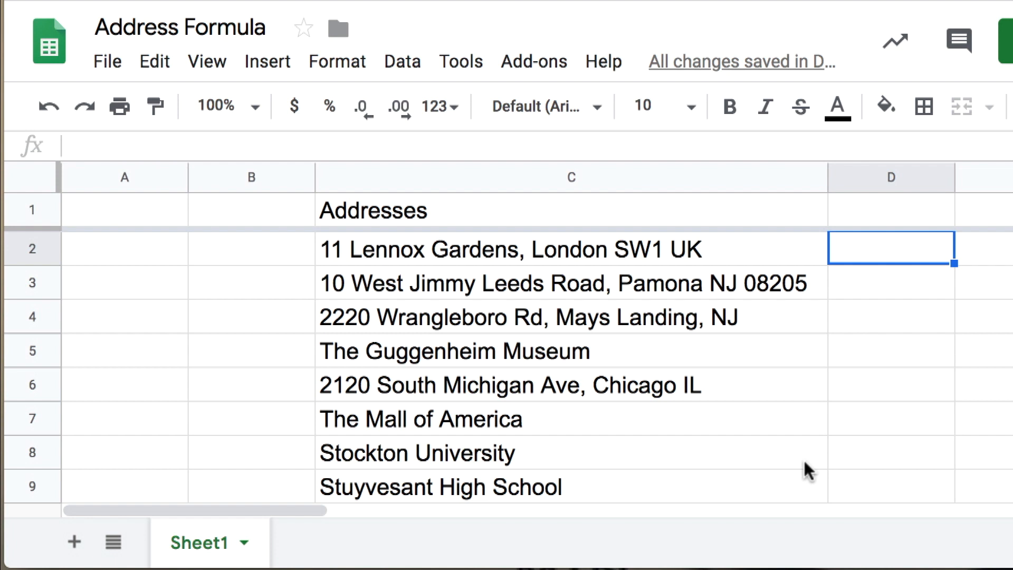
mouse_move(476, 167)
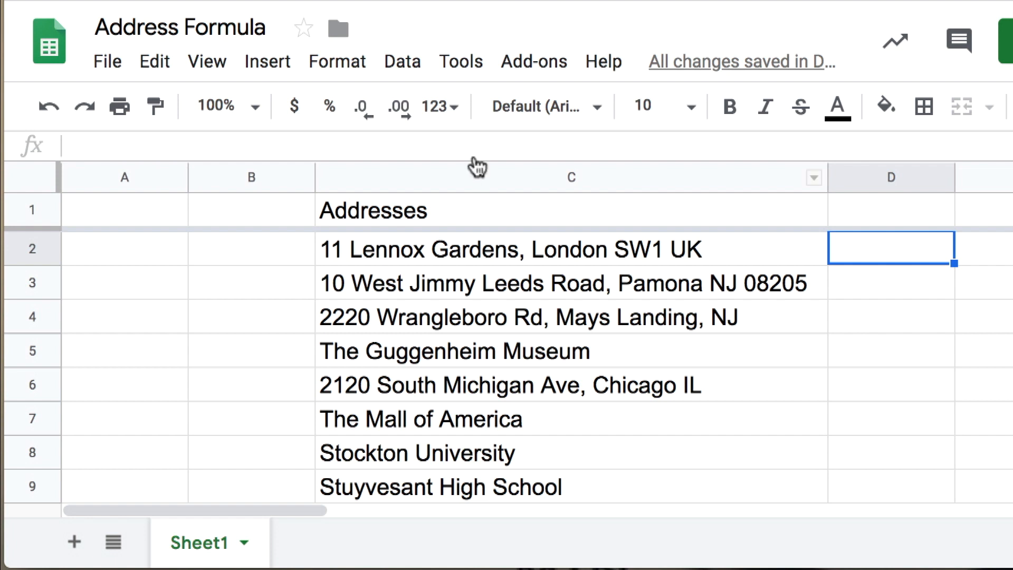
mouse_move(775, 384)
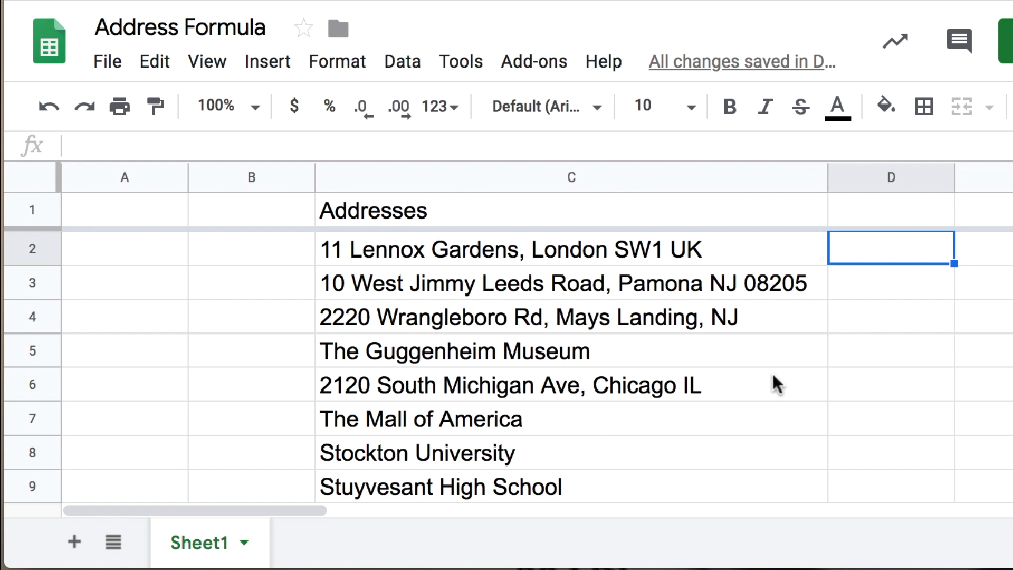
mouse_move(703, 397)
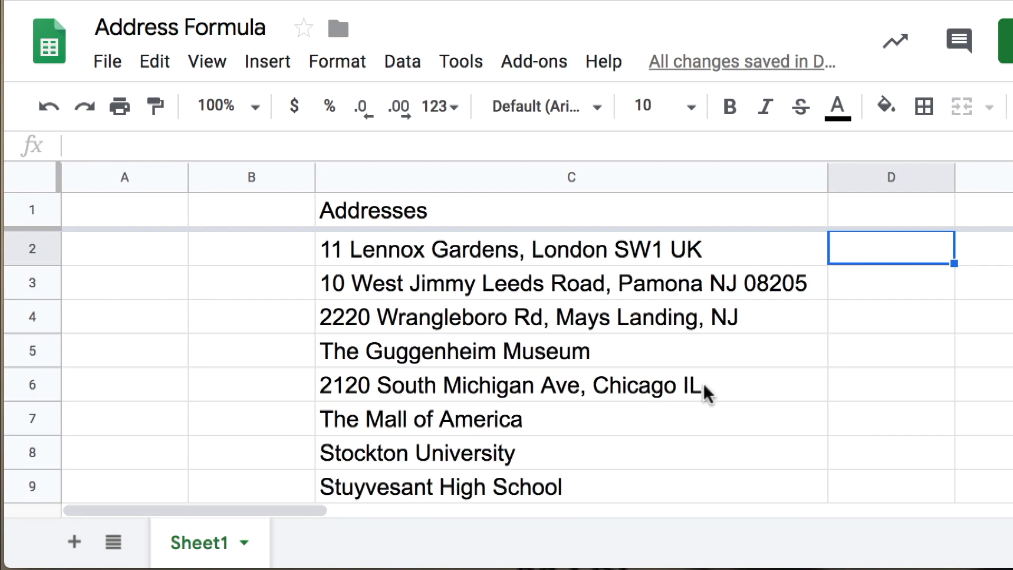
mouse_move(684, 426)
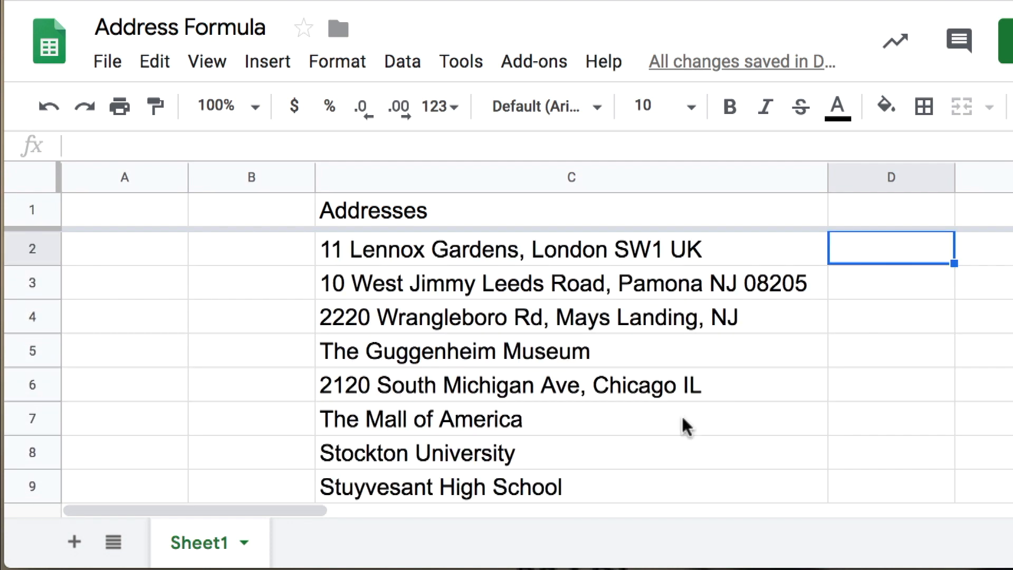
mouse_move(890, 463)
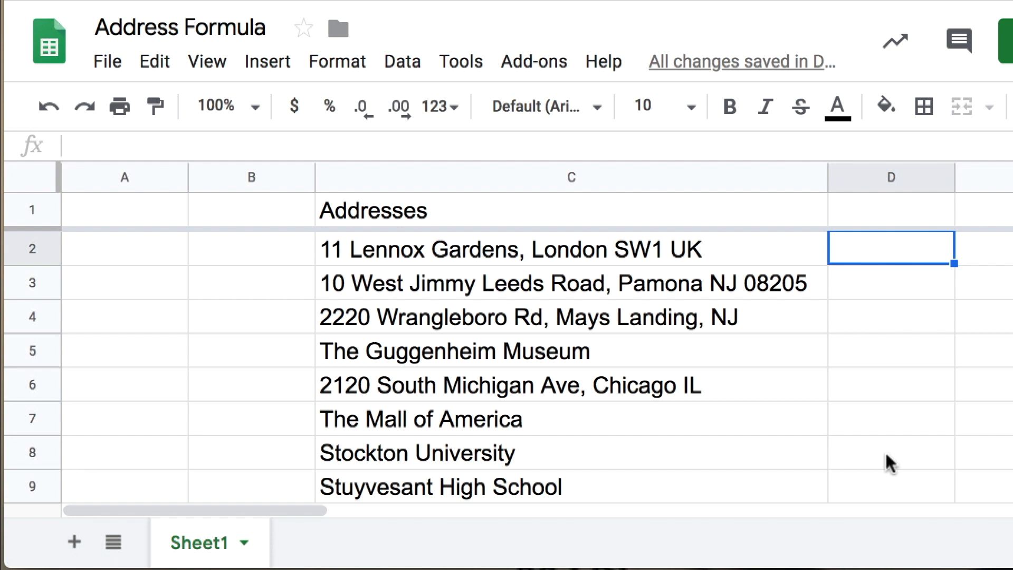
mouse_move(971, 475)
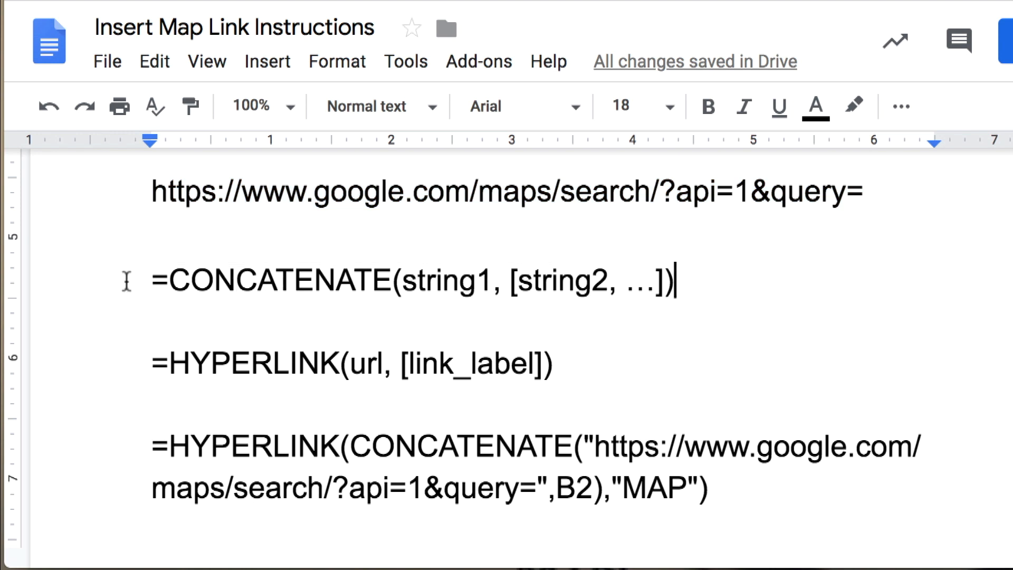
Step: Select the Google Maps search URL and highlight its question mark in the instructions doc
click(555, 362)
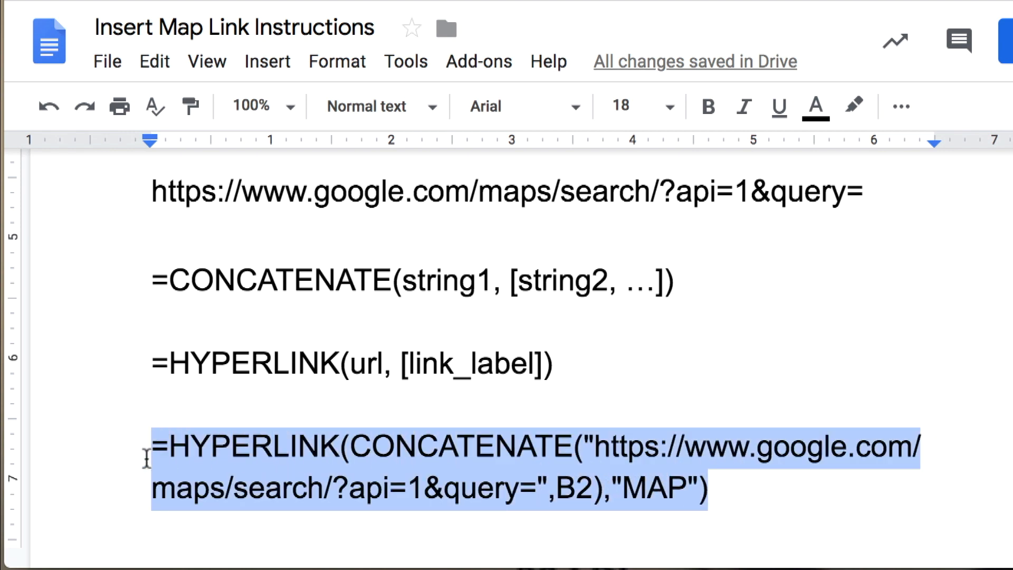
click(711, 487)
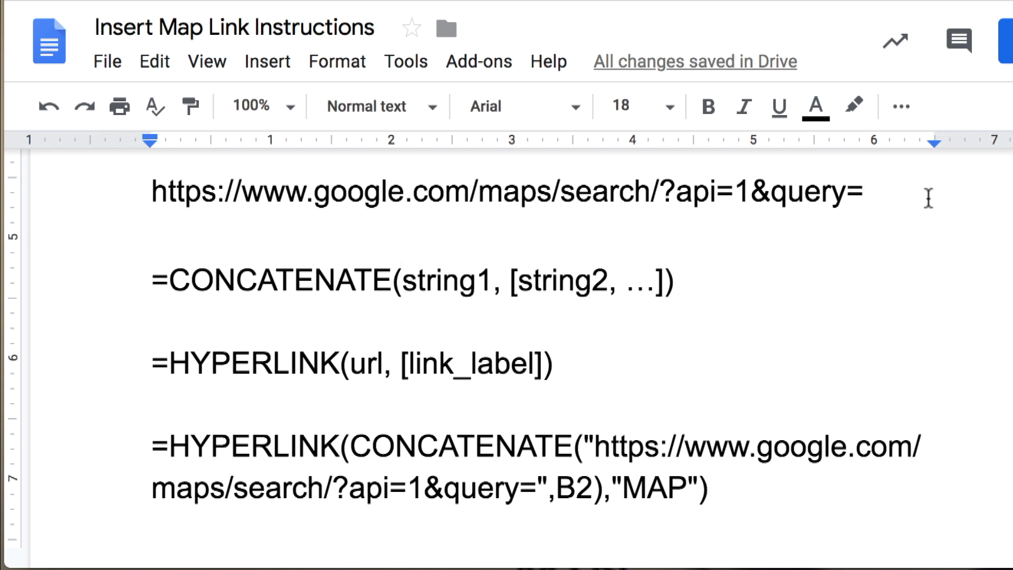
mouse_move(193, 224)
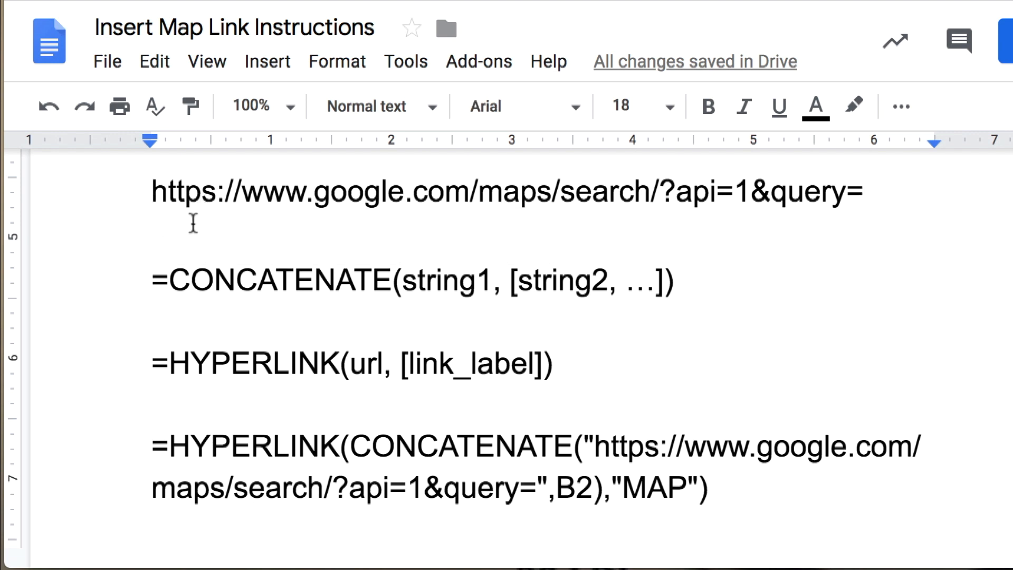
mouse_move(380, 213)
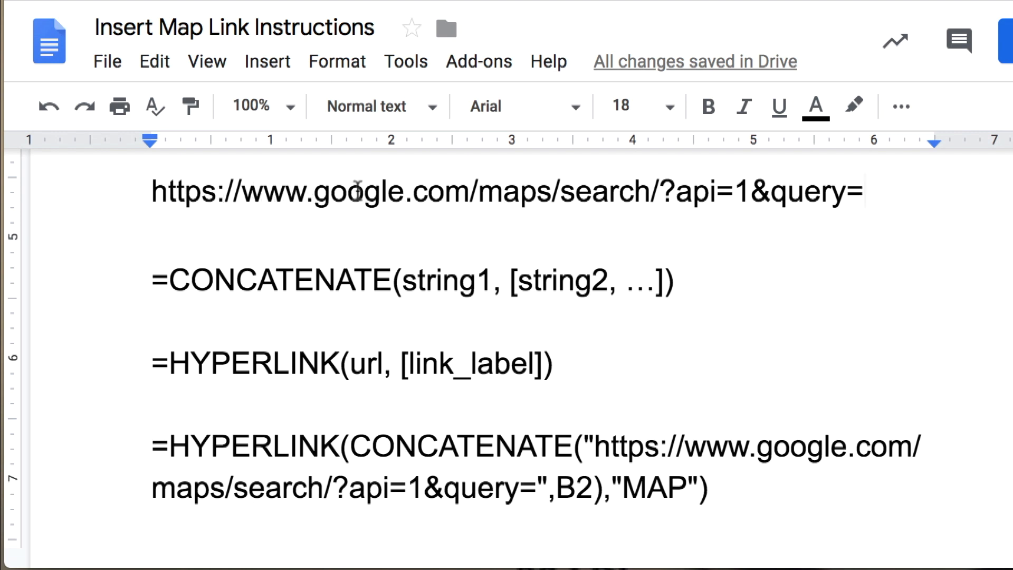
mouse_move(417, 192)
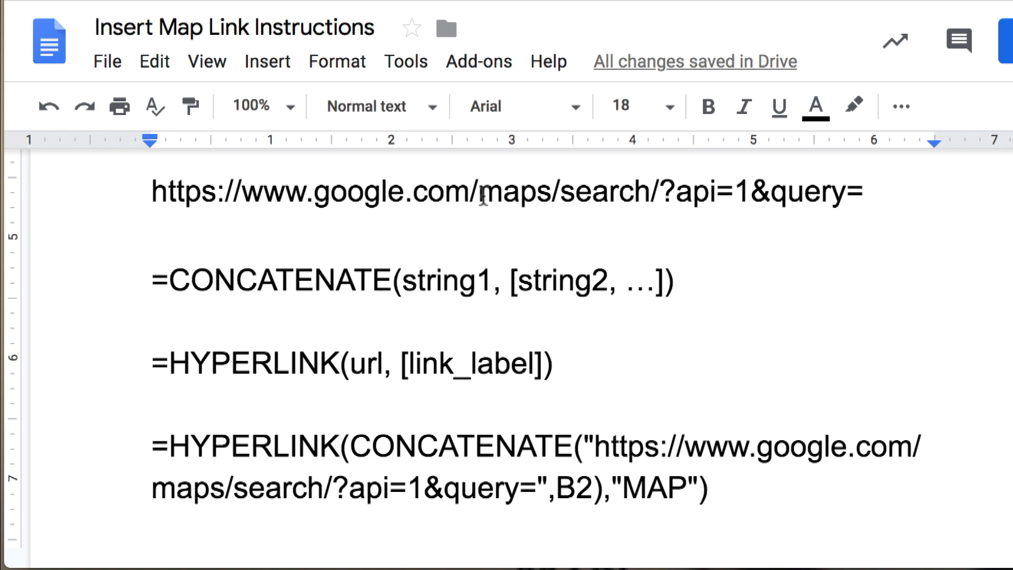
double_click(513, 191)
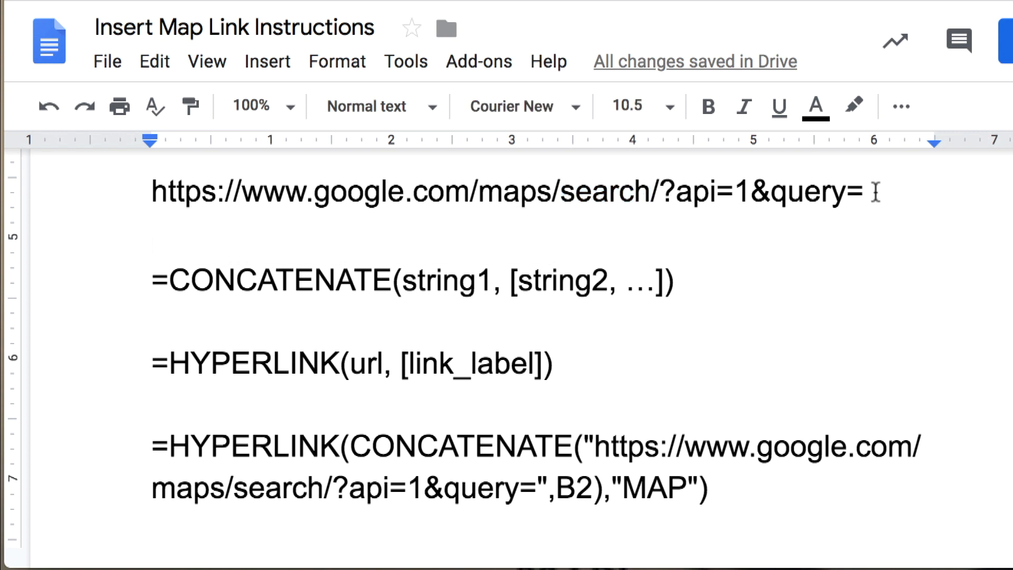
click(683, 190)
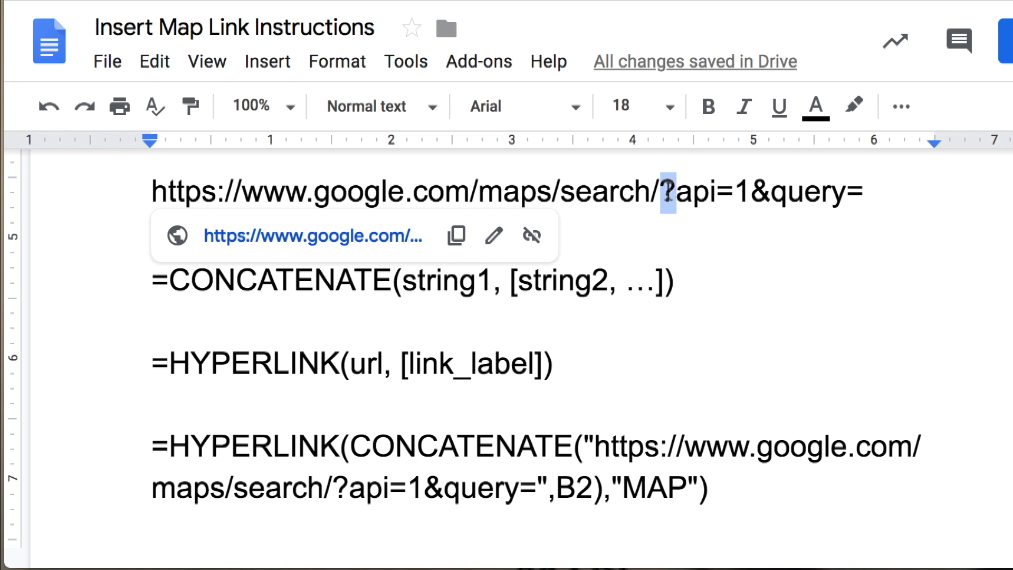
click(671, 192)
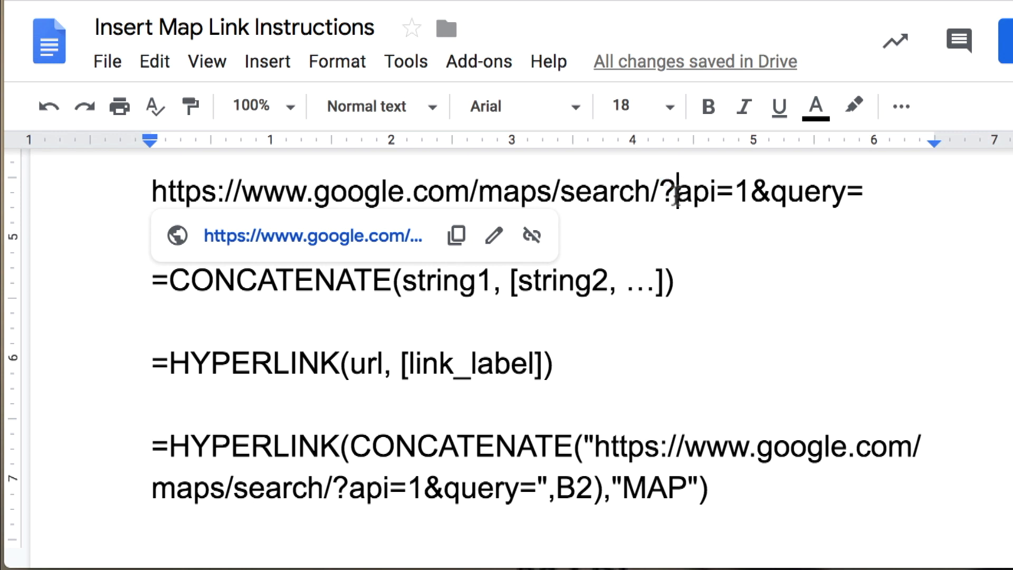
double_click(668, 192)
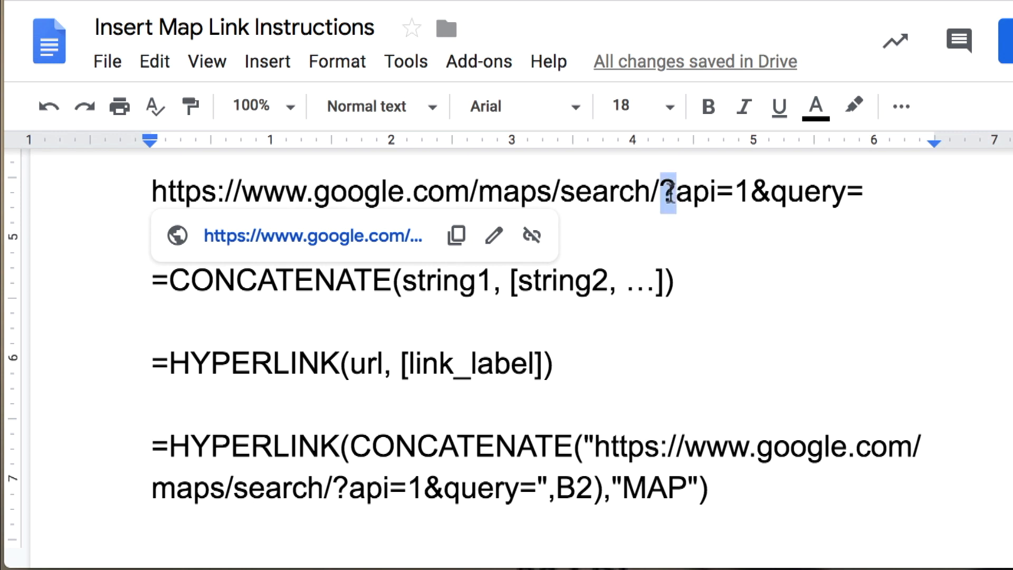
mouse_move(677, 207)
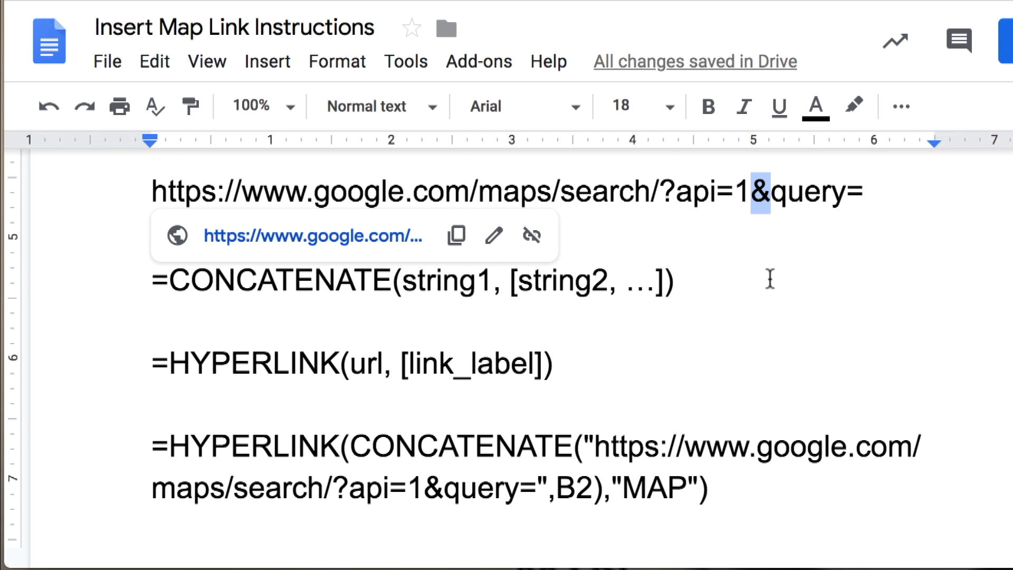
click(674, 279)
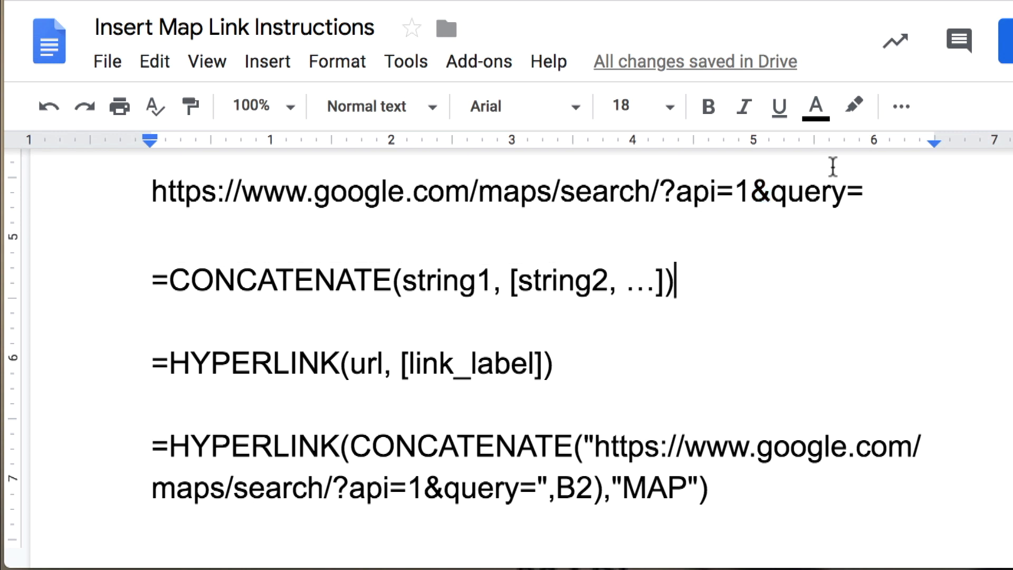
mouse_move(866, 227)
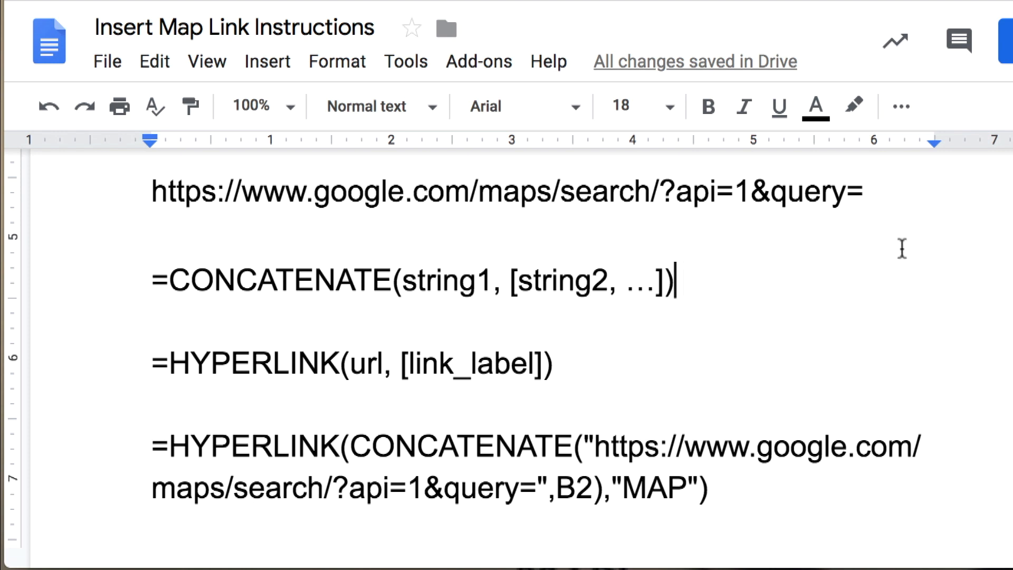
mouse_move(900, 238)
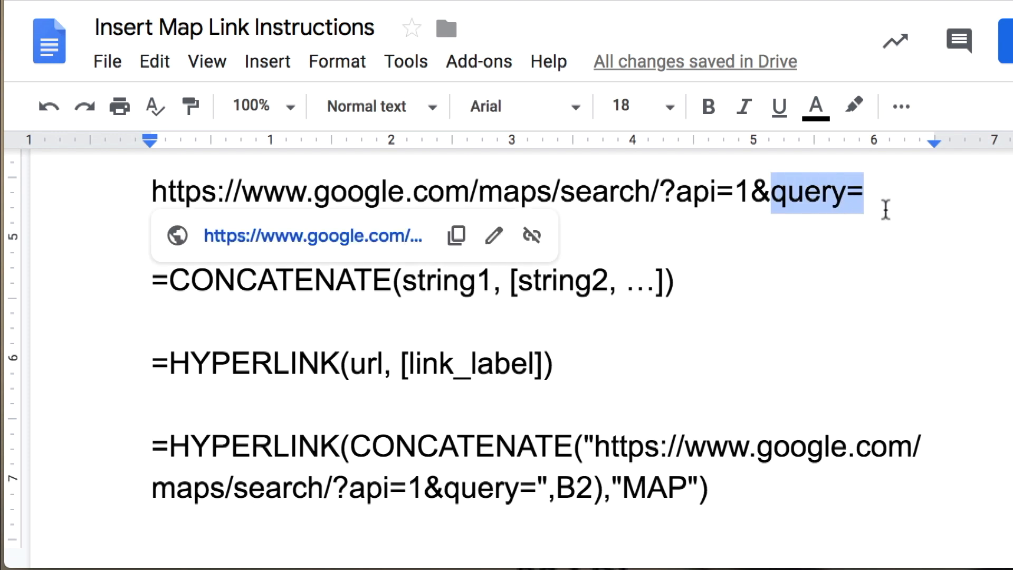
mouse_move(610, 230)
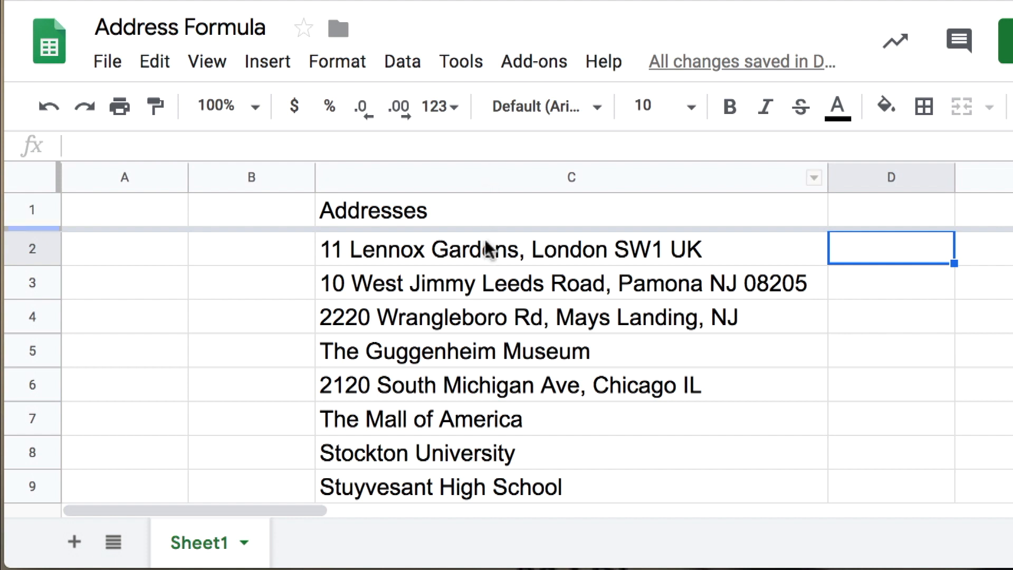
Step: Highlight the CONCATENATE example line and select words within it
click(510, 249)
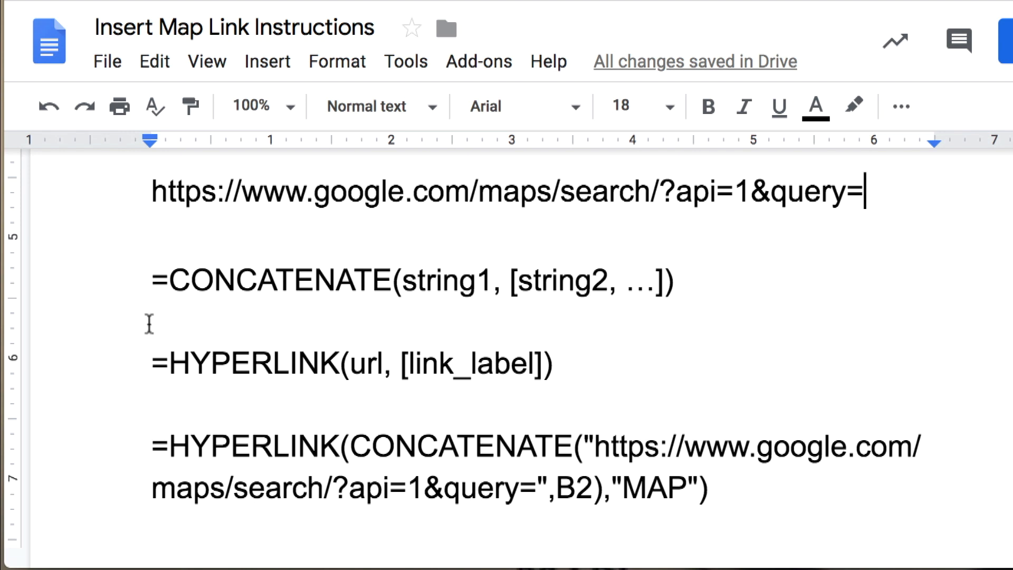
drag(168, 280, 588, 281)
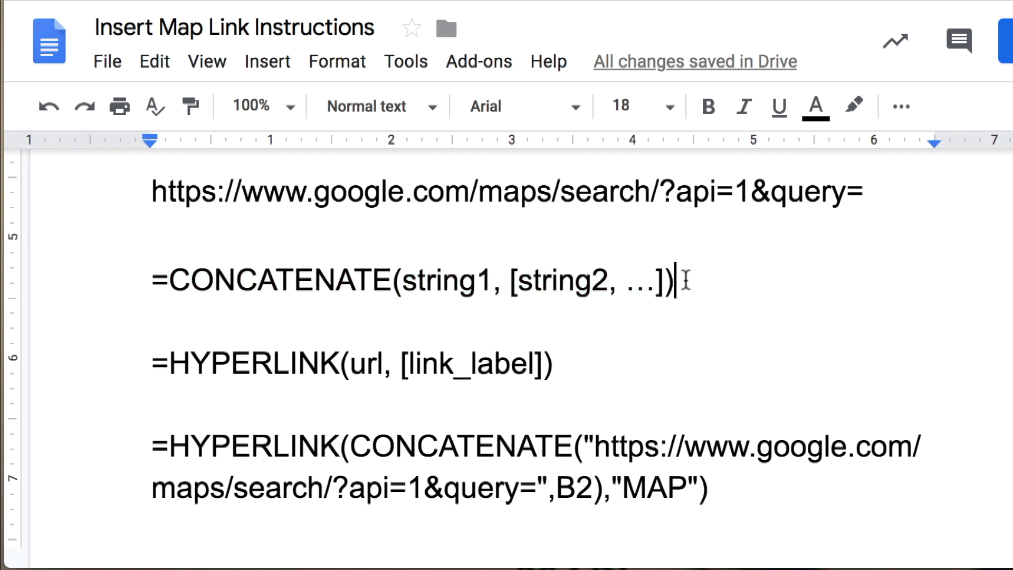
double_click(201, 280)
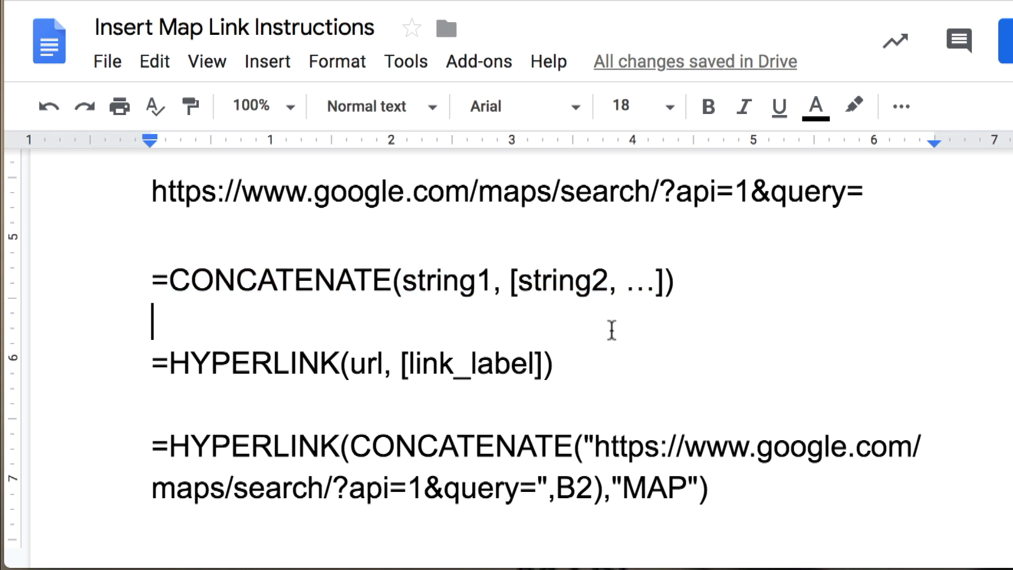
double_click(423, 281)
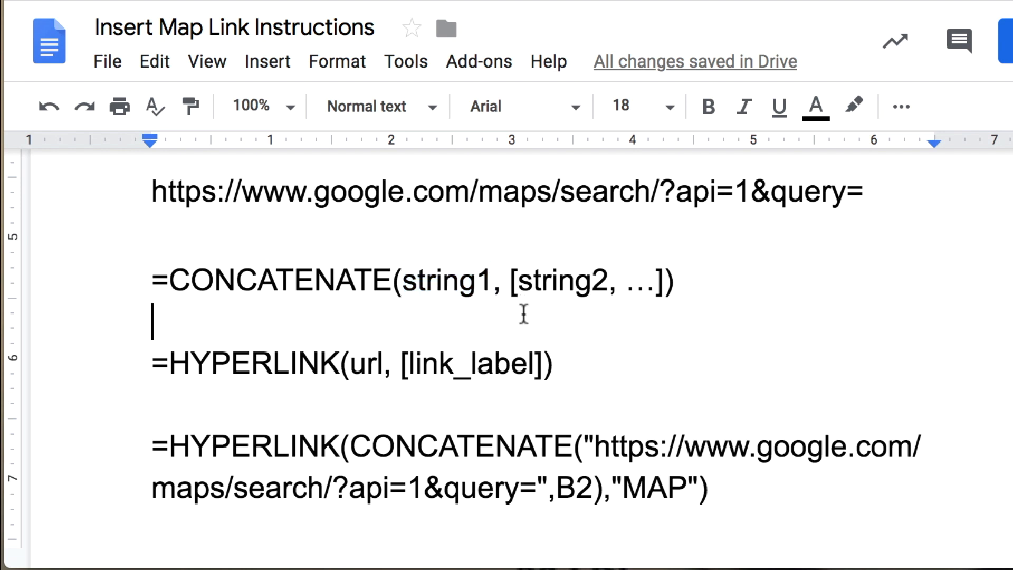
double_click(446, 281)
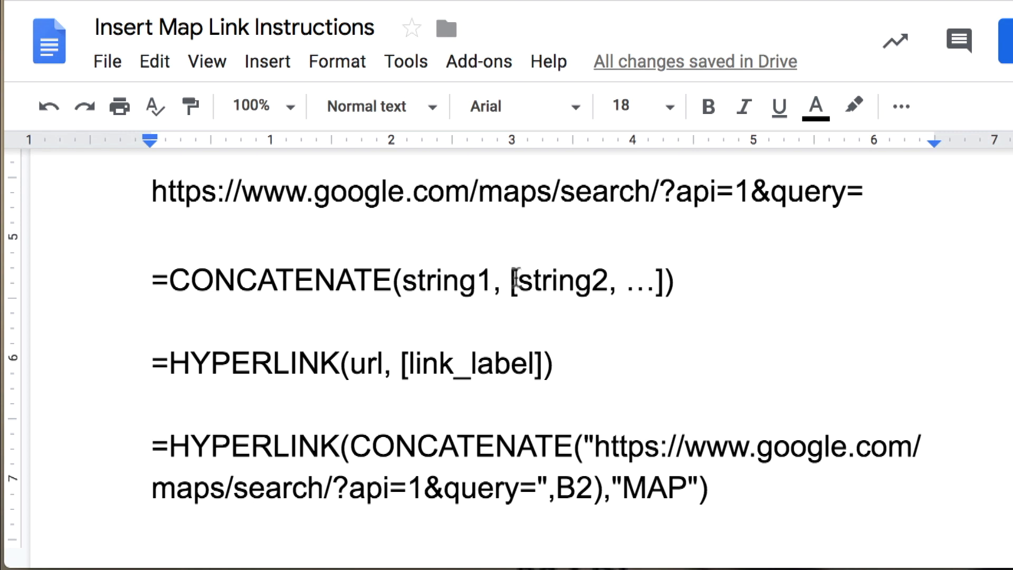
mouse_move(654, 282)
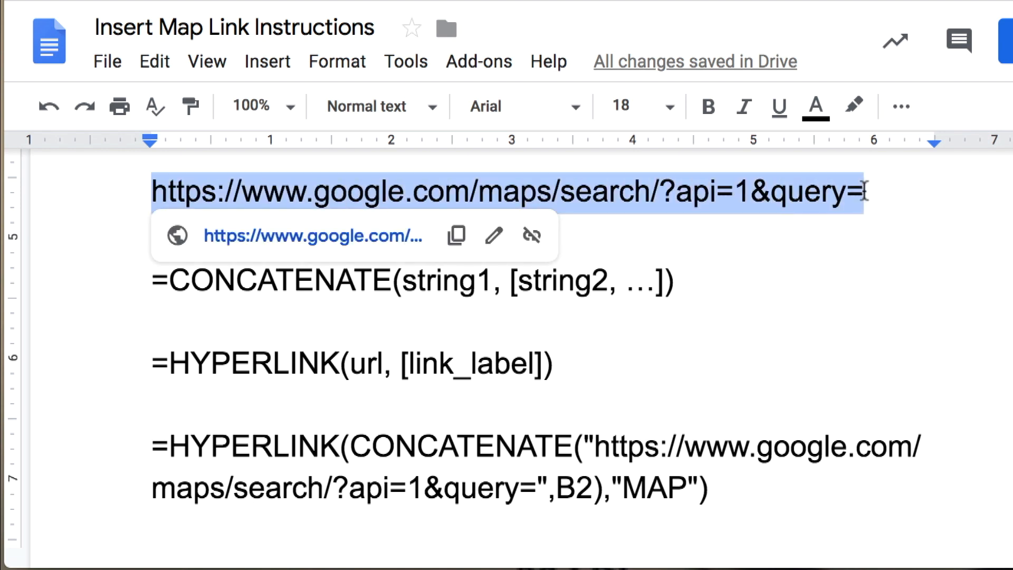
mouse_move(874, 254)
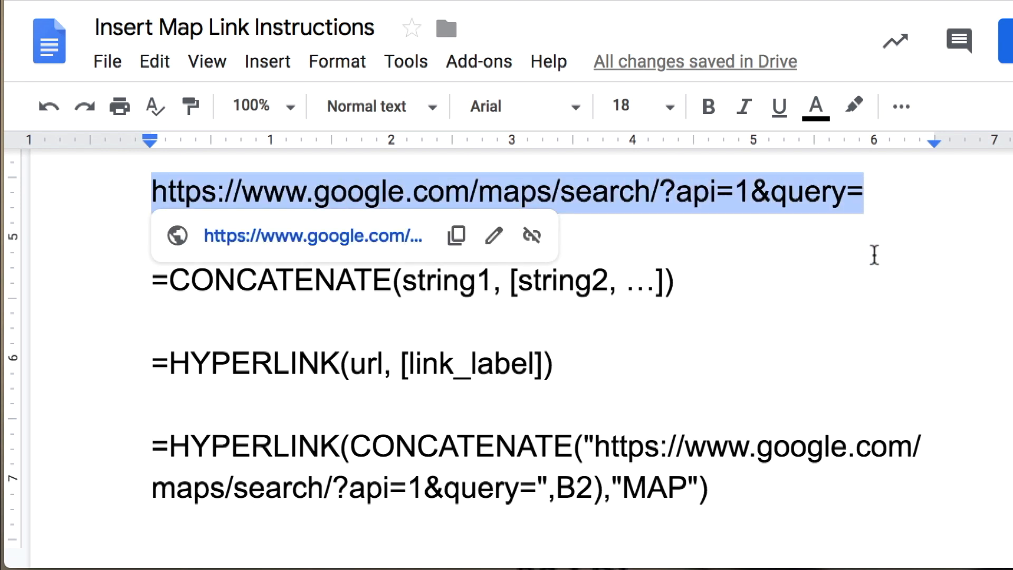
click(406, 281)
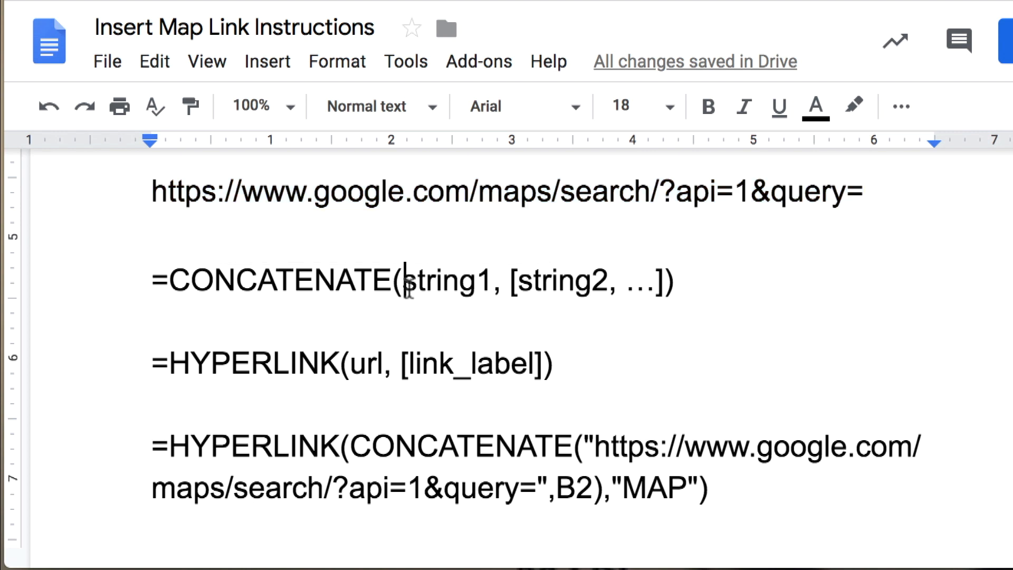
double_click(444, 280)
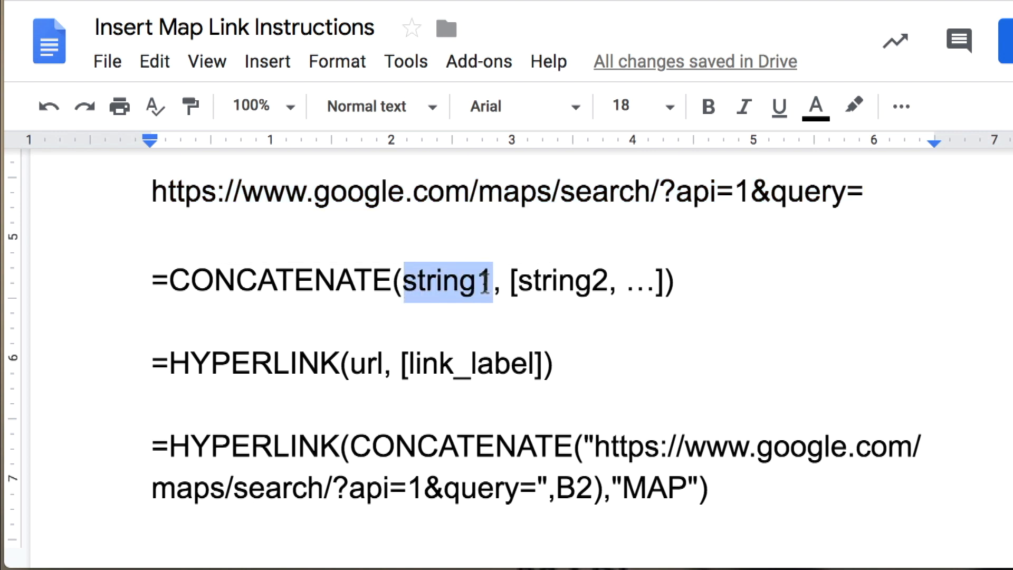
text(https://www.google.com/maps/search/?api=1&query=)
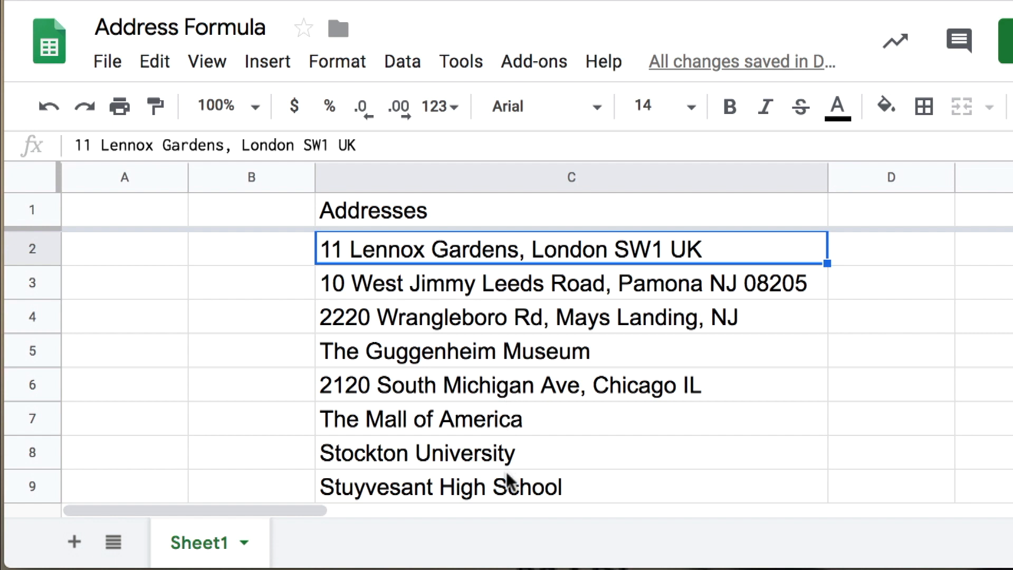
mouse_move(869, 257)
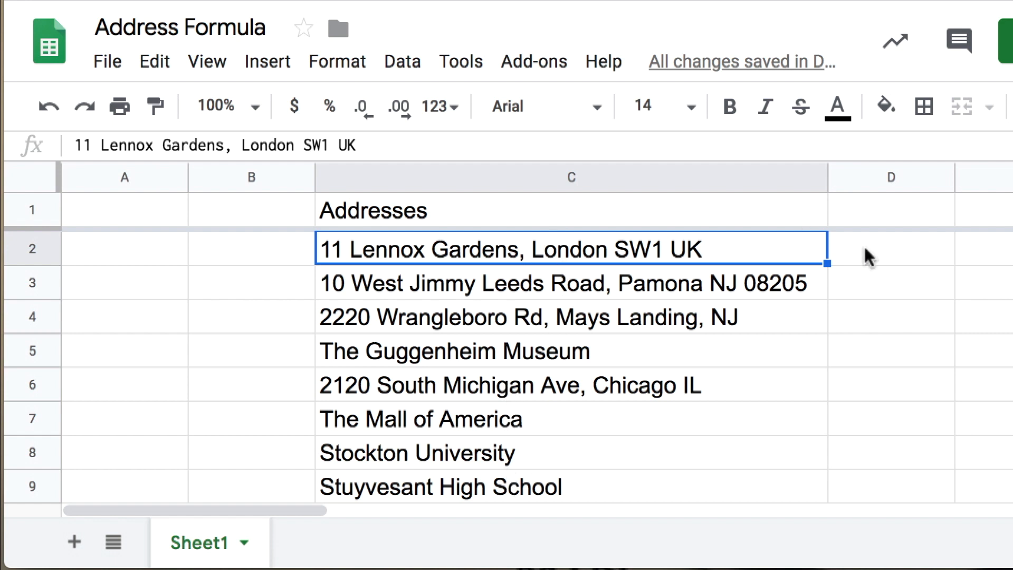
Step: Select the Stockton University address, then cell D2 beside the first address
click(569, 283)
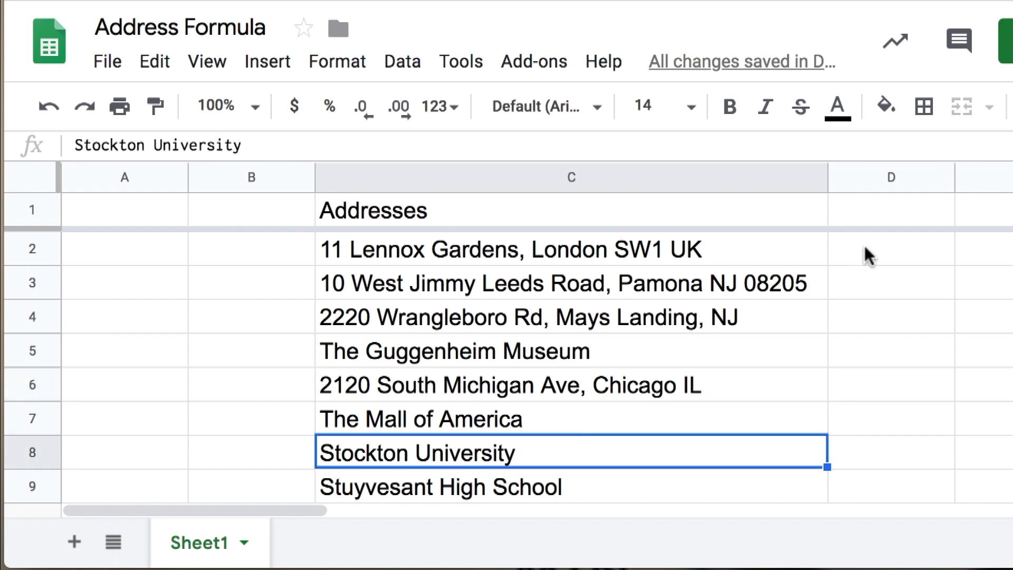
click(890, 247)
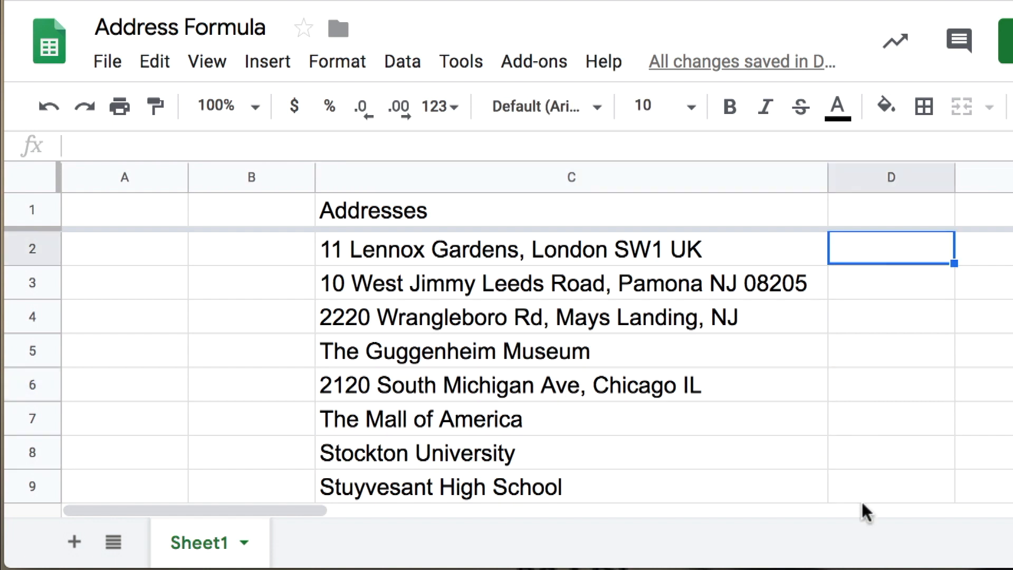
mouse_move(385, 429)
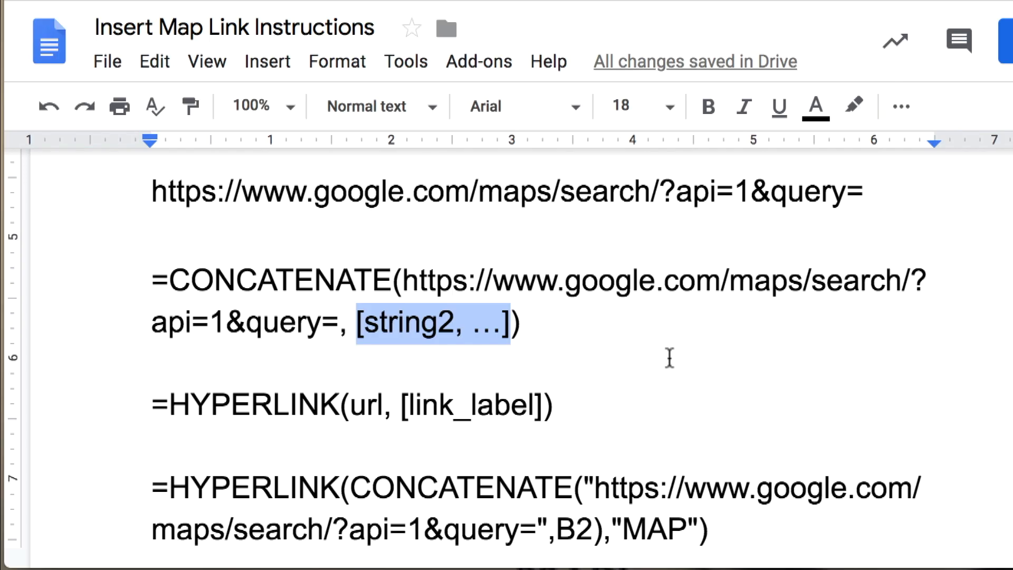
click(155, 280)
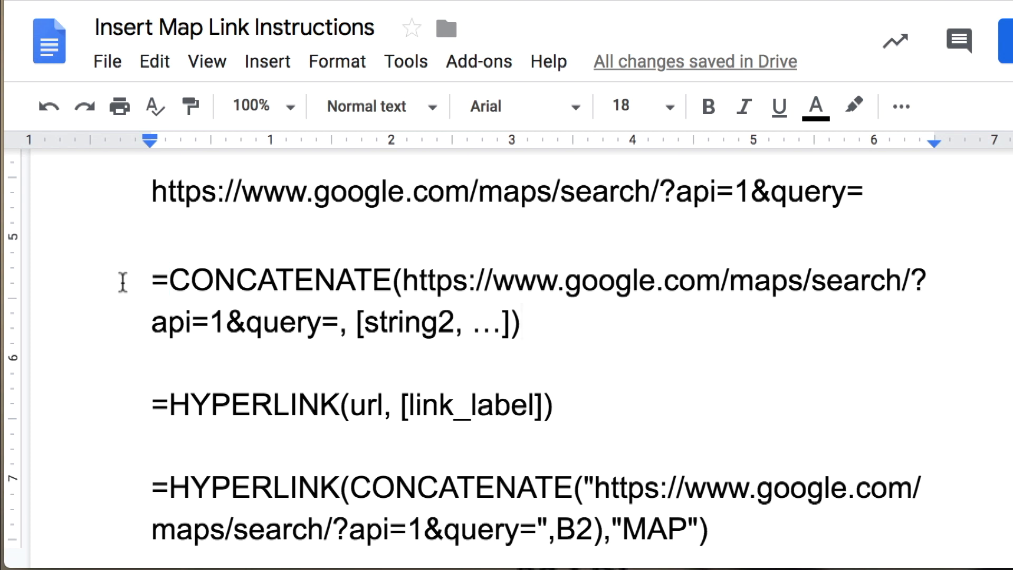
double_click(158, 280)
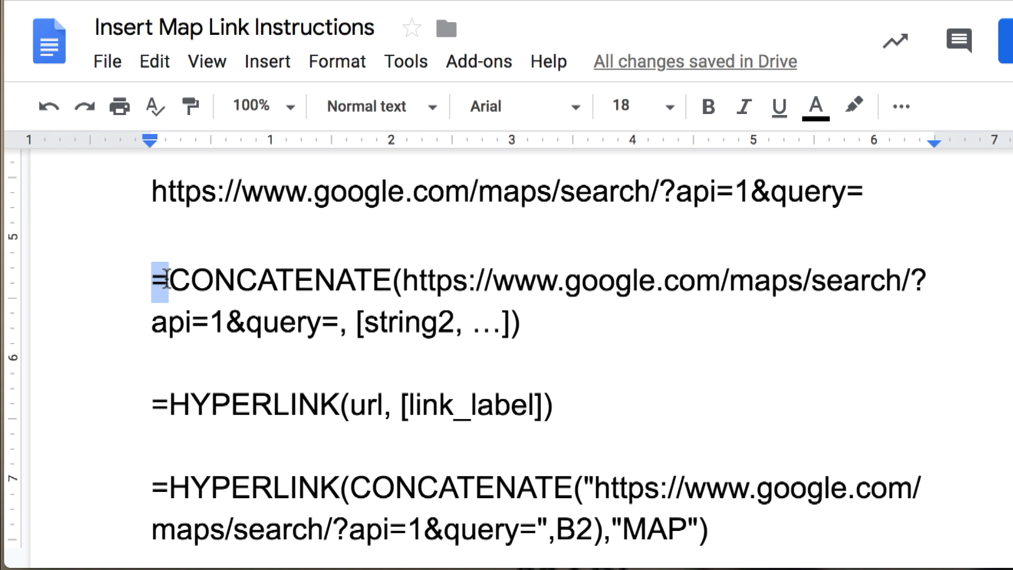
click(155, 279)
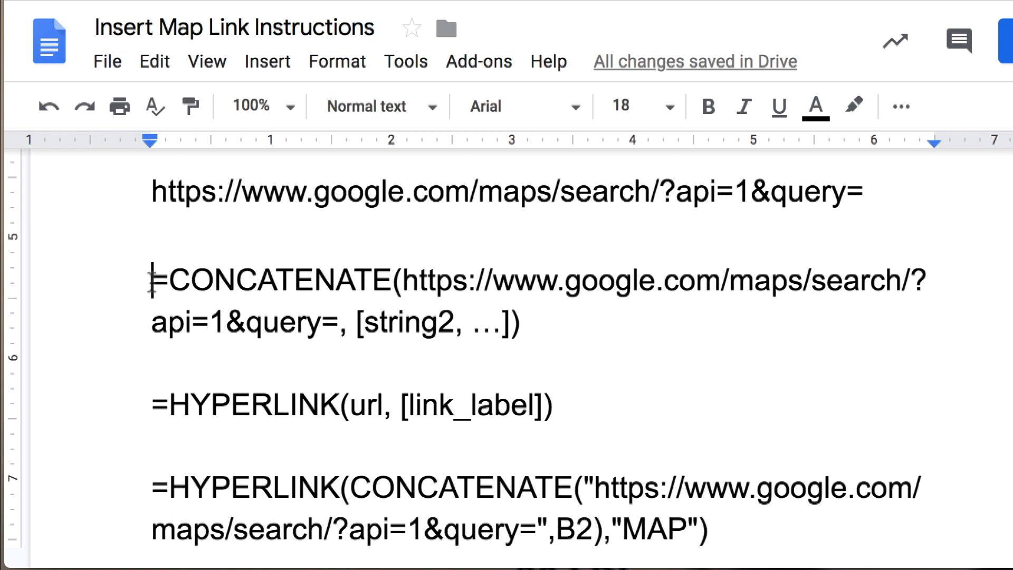
double_click(158, 279)
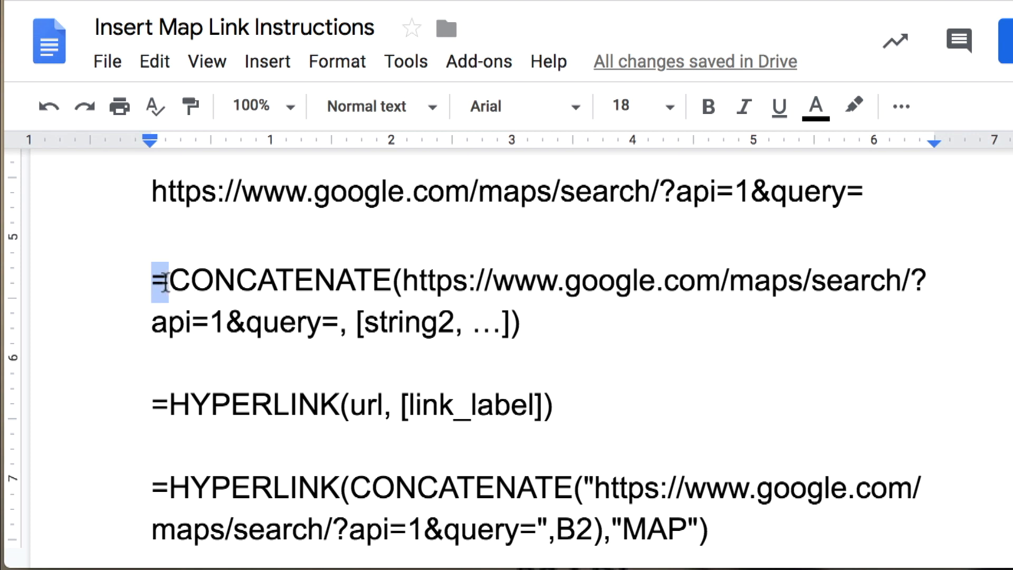
click(161, 279)
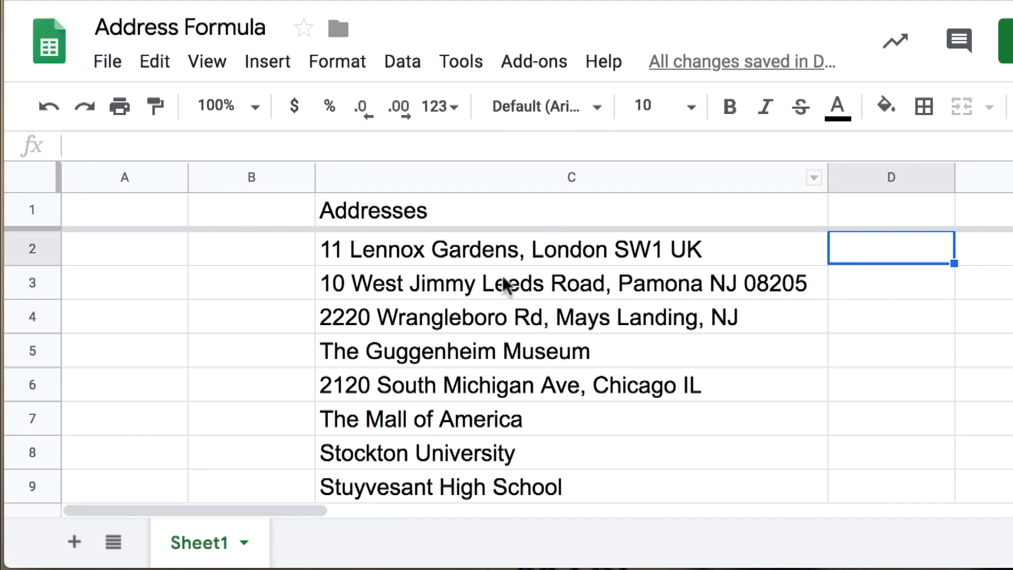
Step: In D2's pasted CONCATENATE formula, delete the string2 placeholder and reference C2
double_click(890, 248)
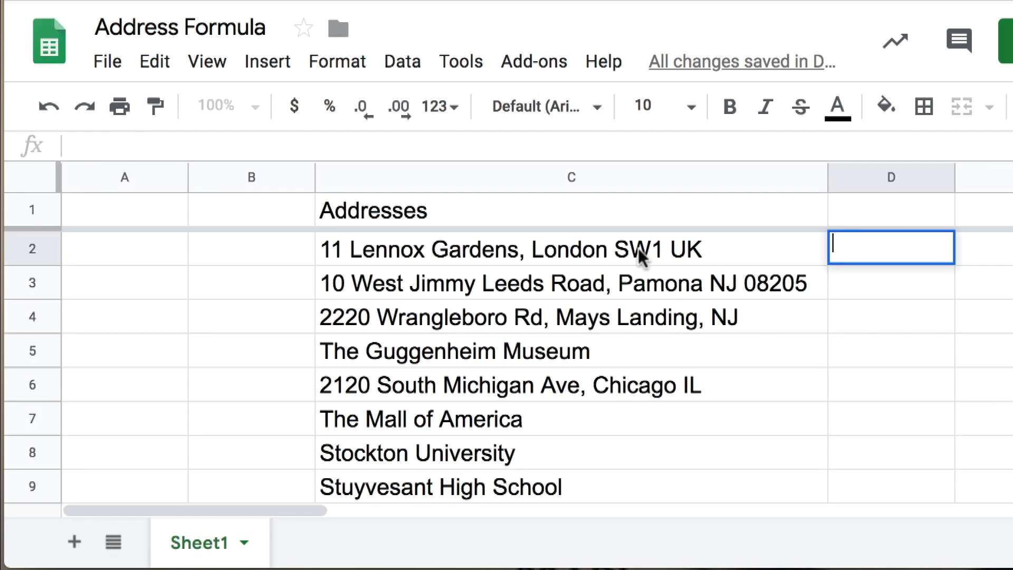
mouse_move(885, 287)
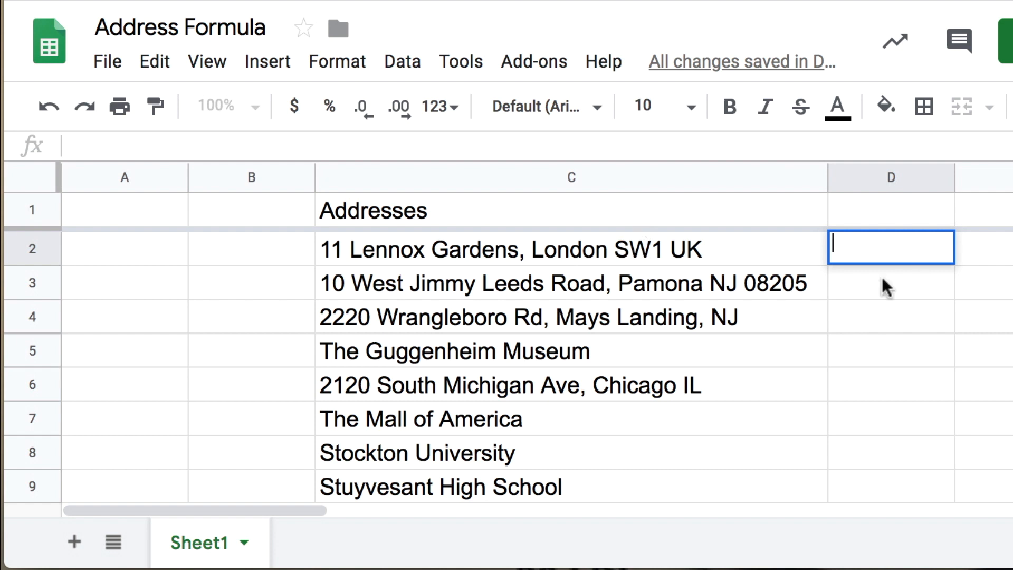
mouse_move(879, 294)
text(=CONCATENATE(https://www.google.com/maps/search/?api=1&query=,)
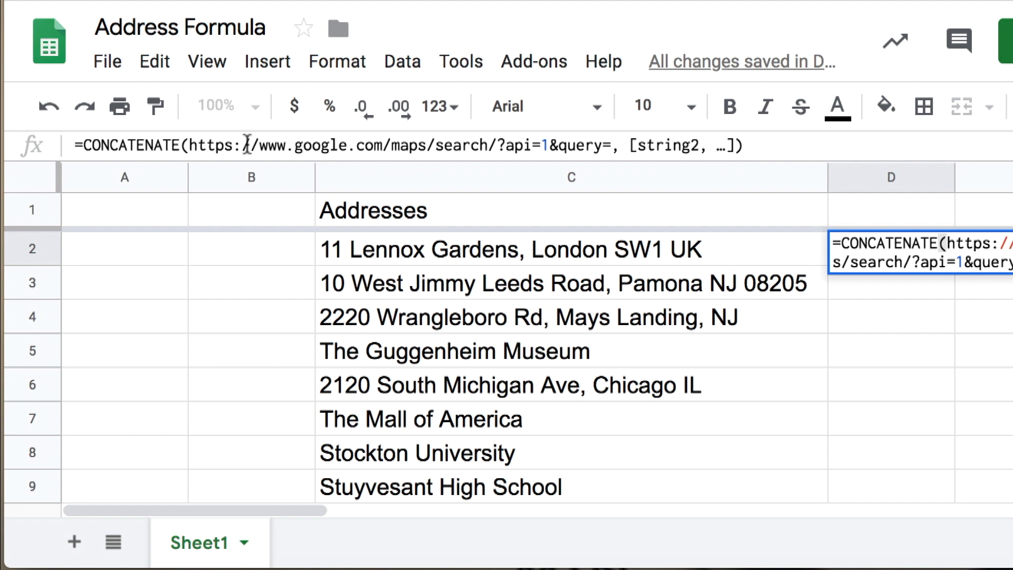
mouse_move(723, 214)
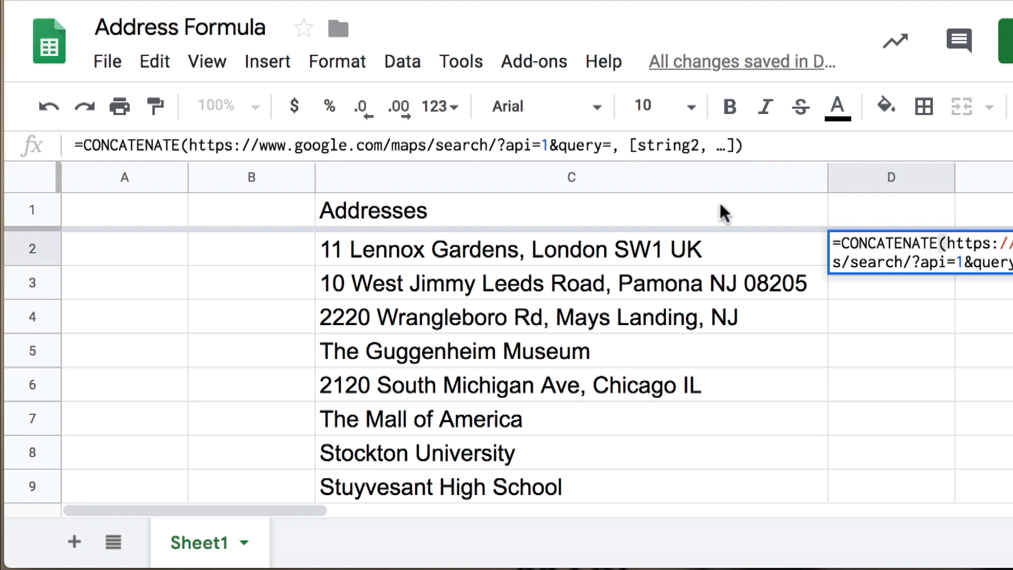
click(656, 145)
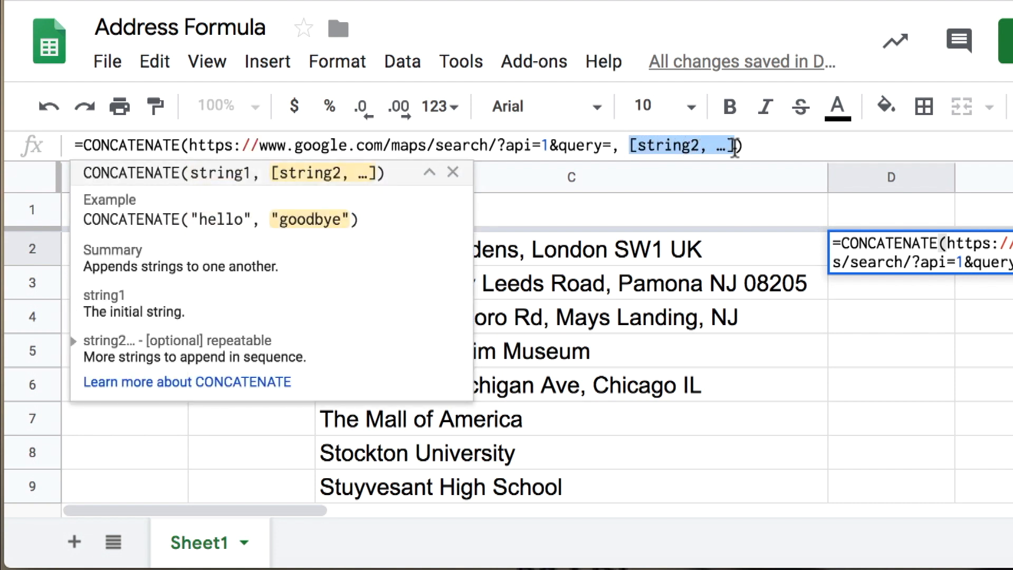
key(Delete)
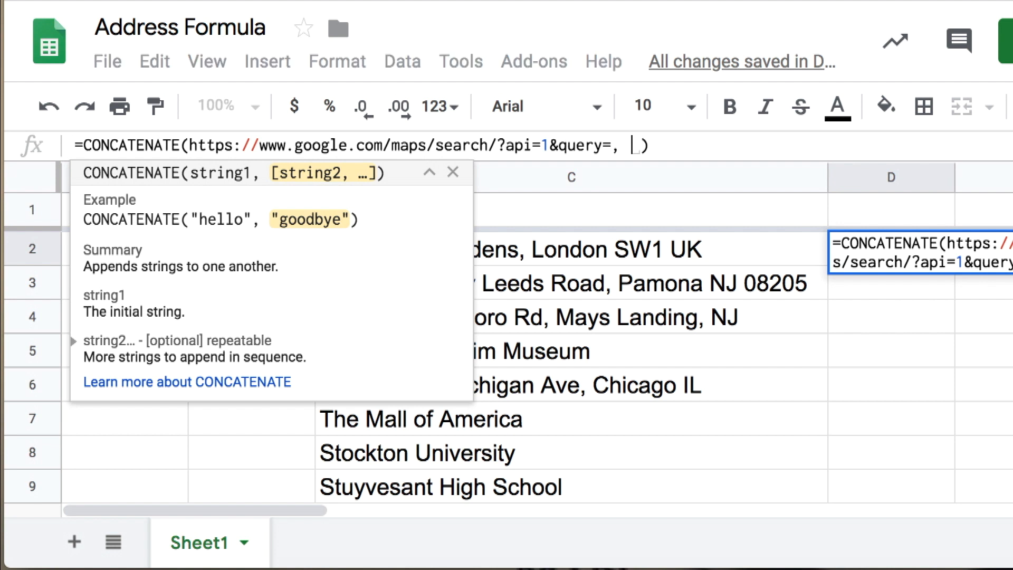
click(571, 248)
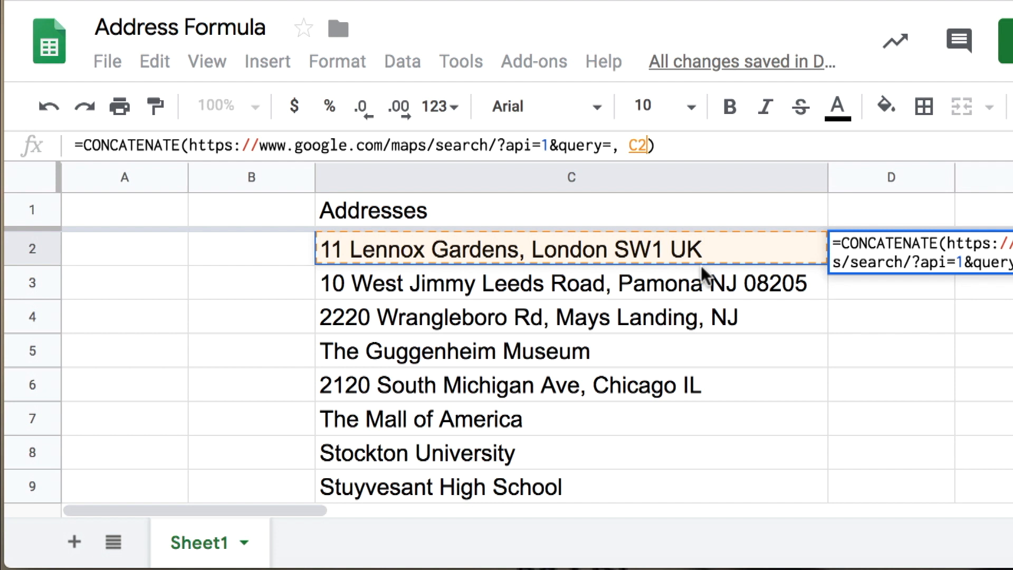
mouse_move(656, 158)
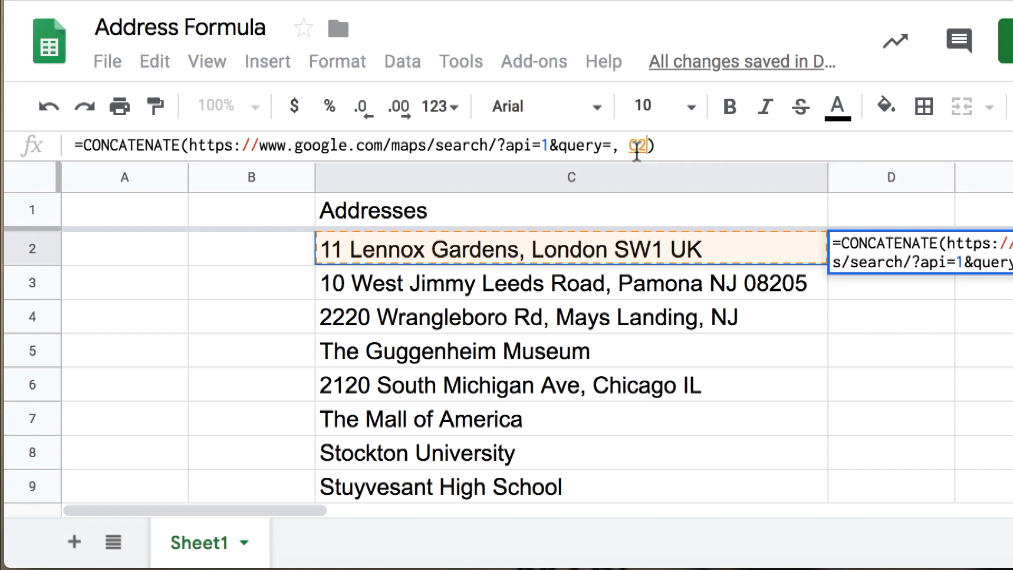
mouse_move(623, 272)
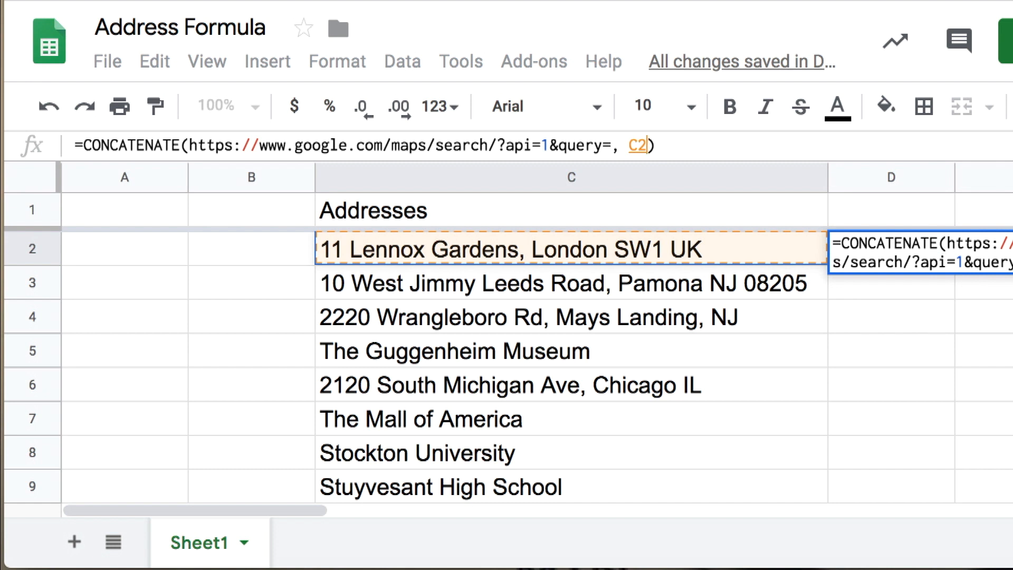
mouse_move(287, 139)
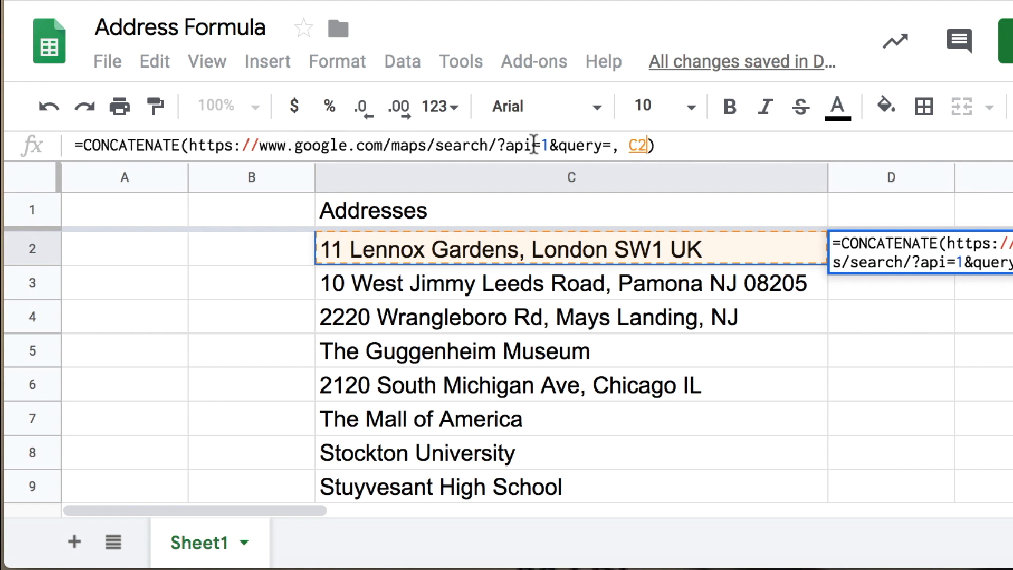
mouse_move(910, 397)
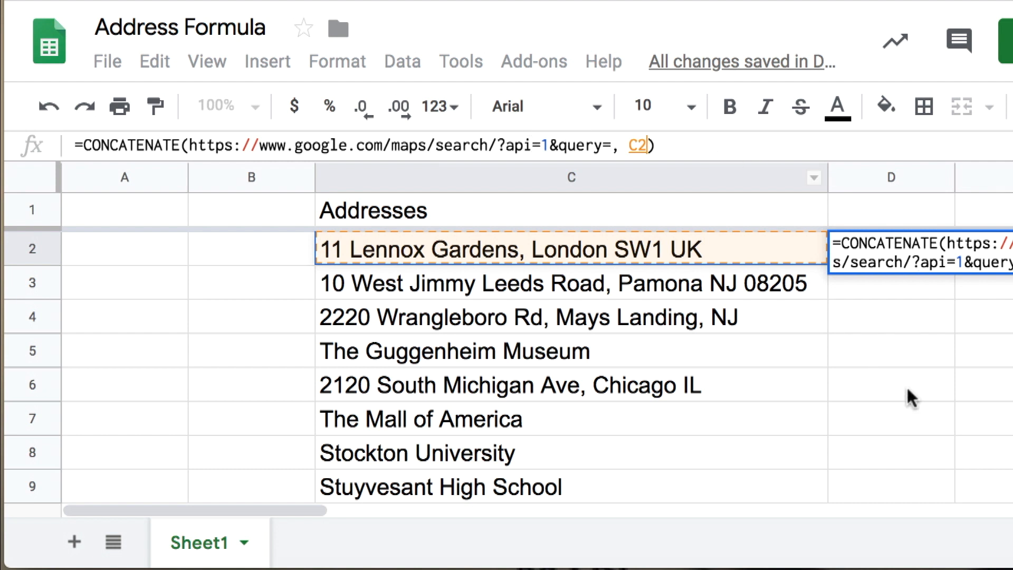
mouse_move(917, 388)
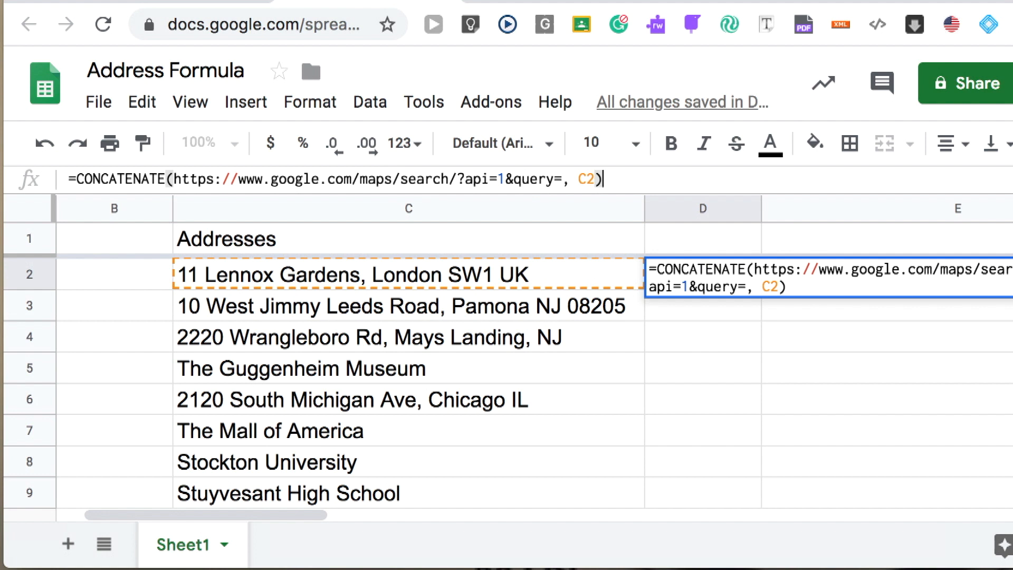
Step: Commit the D2 formula and select D2 to inspect its #ERROR! parse error
key(enter)
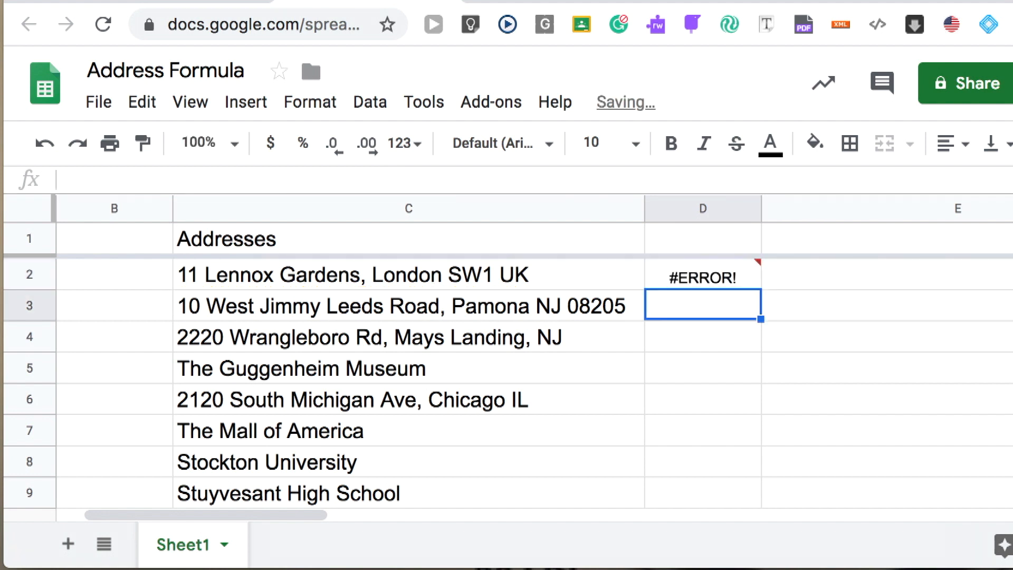
click(702, 276)
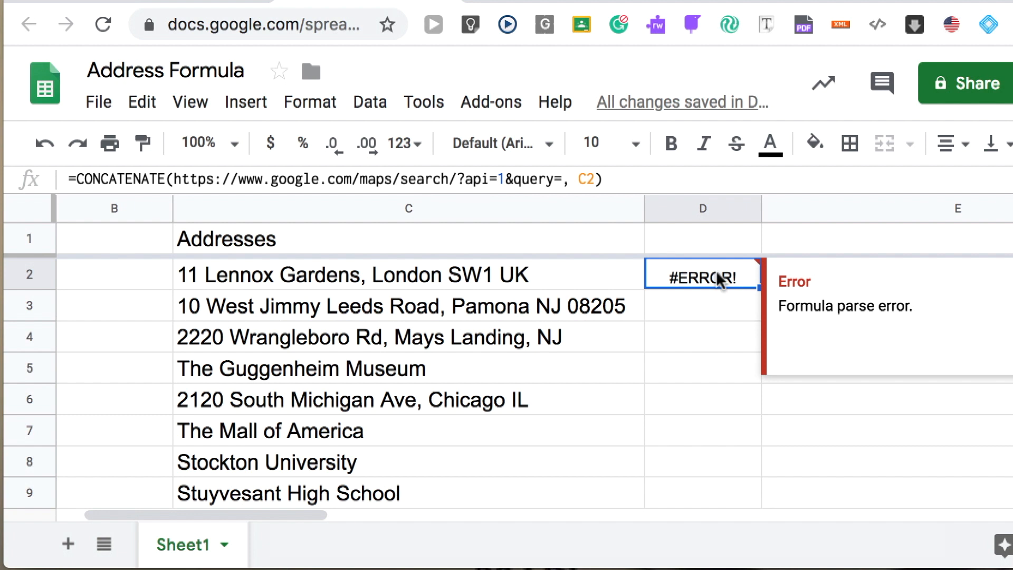
mouse_move(713, 236)
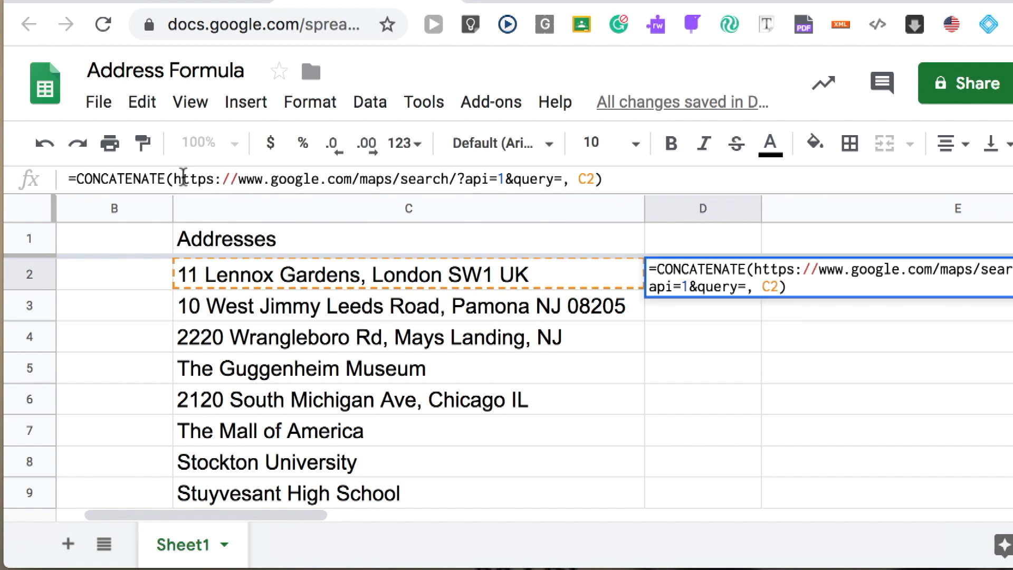
Step: Wrap the Maps URL in quotes in D2's CONCATENATE formula and commit it
drag(176, 179, 349, 179)
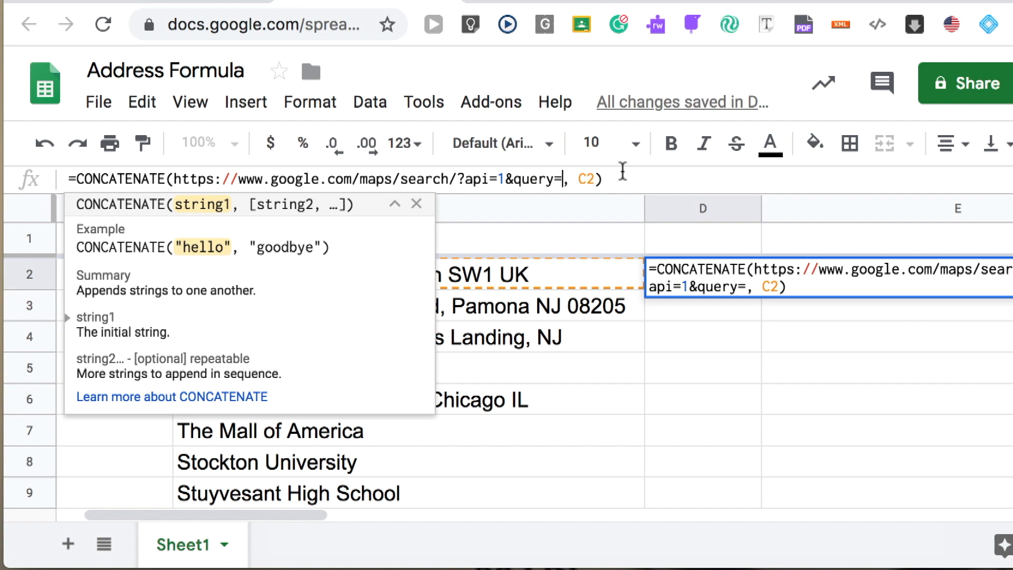
text(")
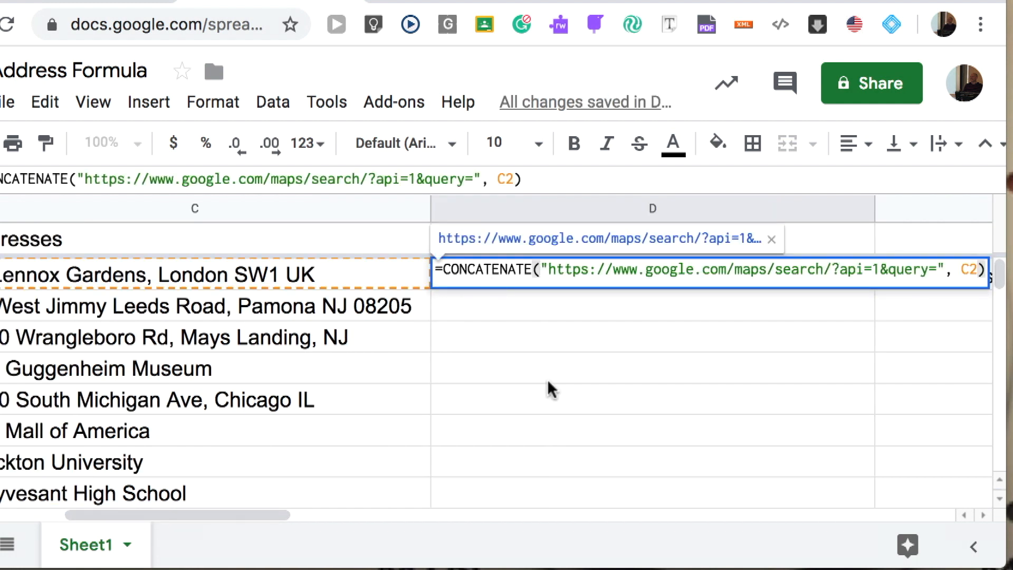
key(Enter)
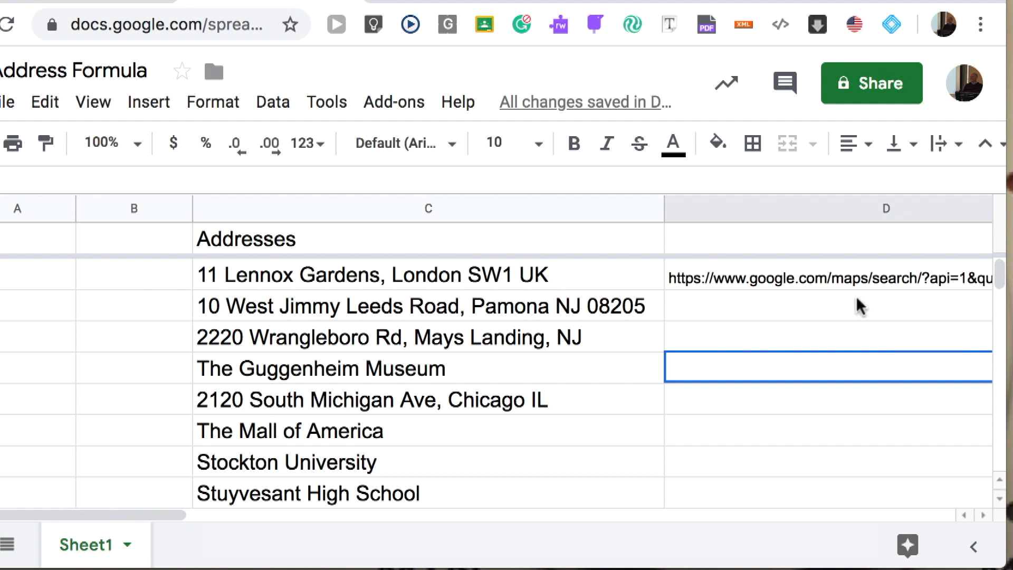
click(827, 276)
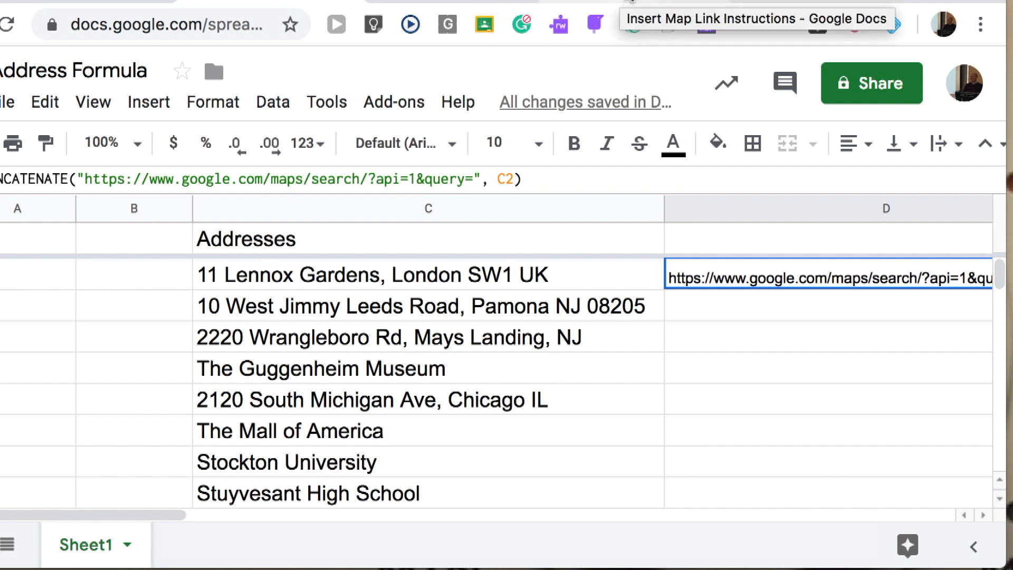
Step: Highlight the HYPERLINK syntax line and its url and link_label arguments
click(756, 18)
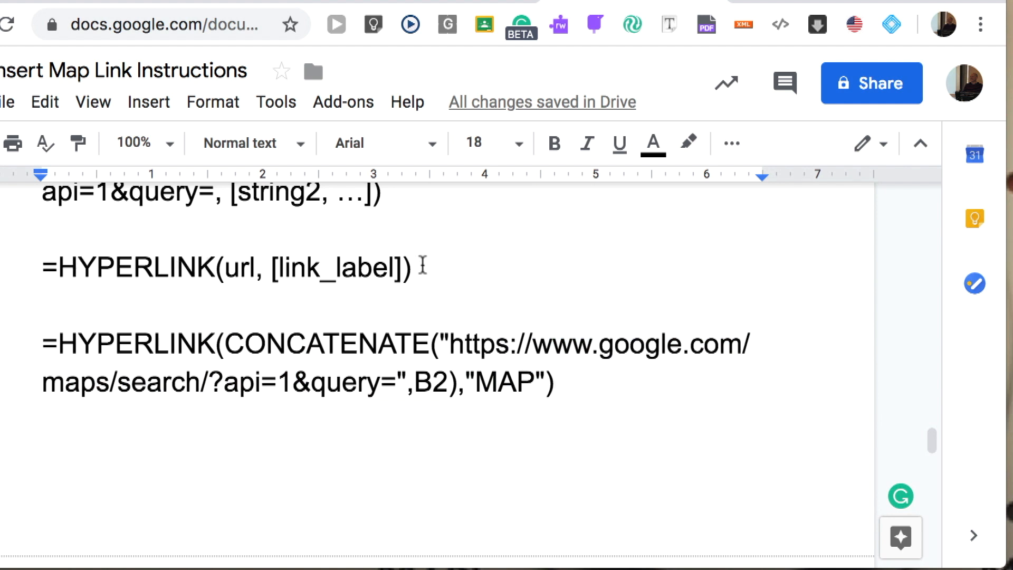
drag(42, 267, 410, 267)
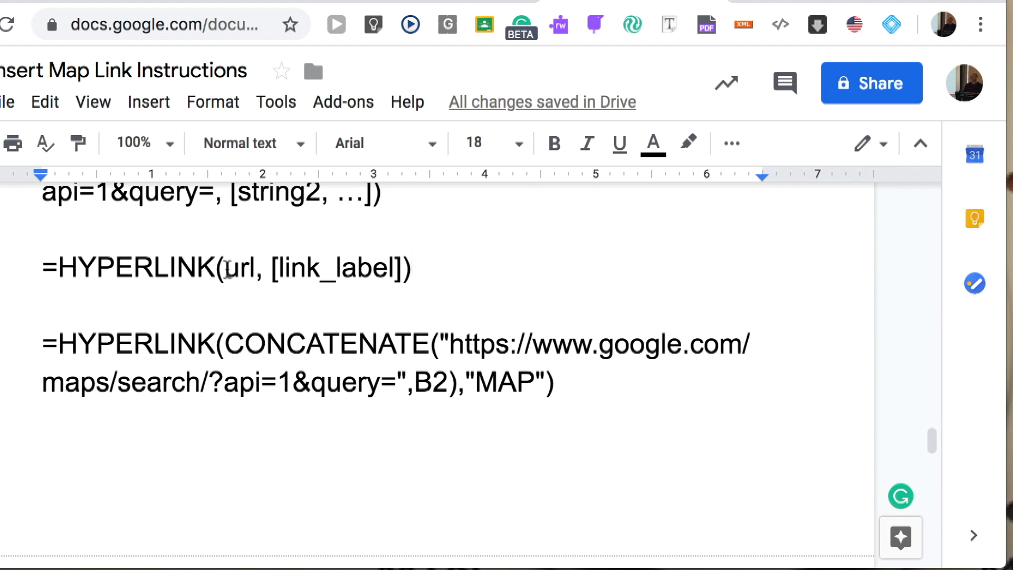
double_click(239, 268)
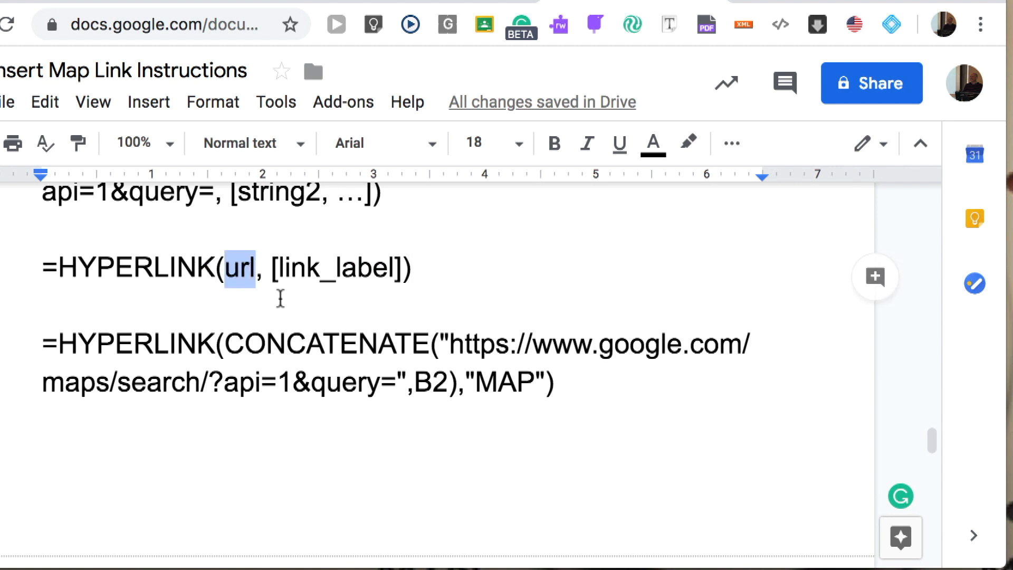
click(309, 268)
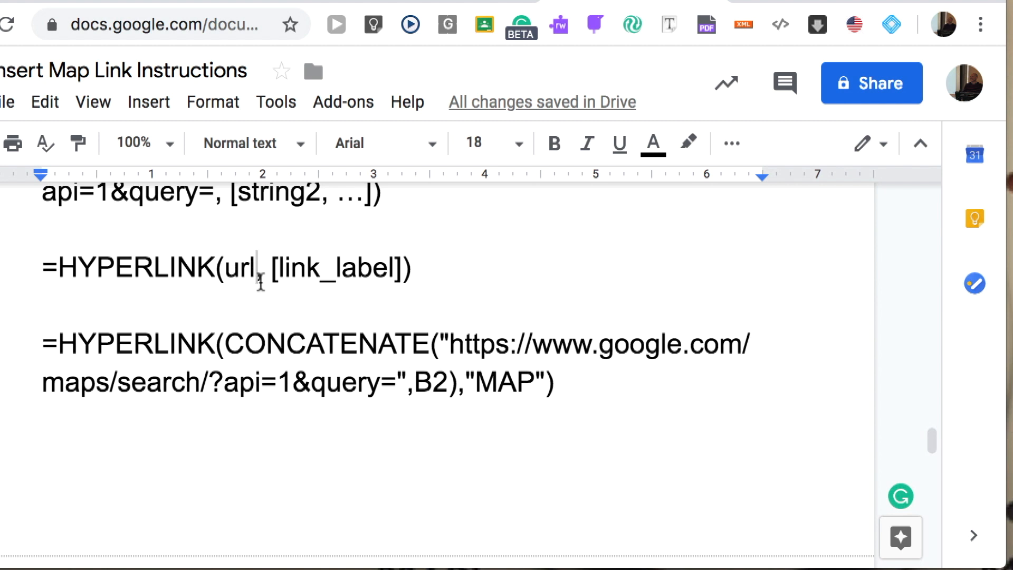
double_click(242, 268)
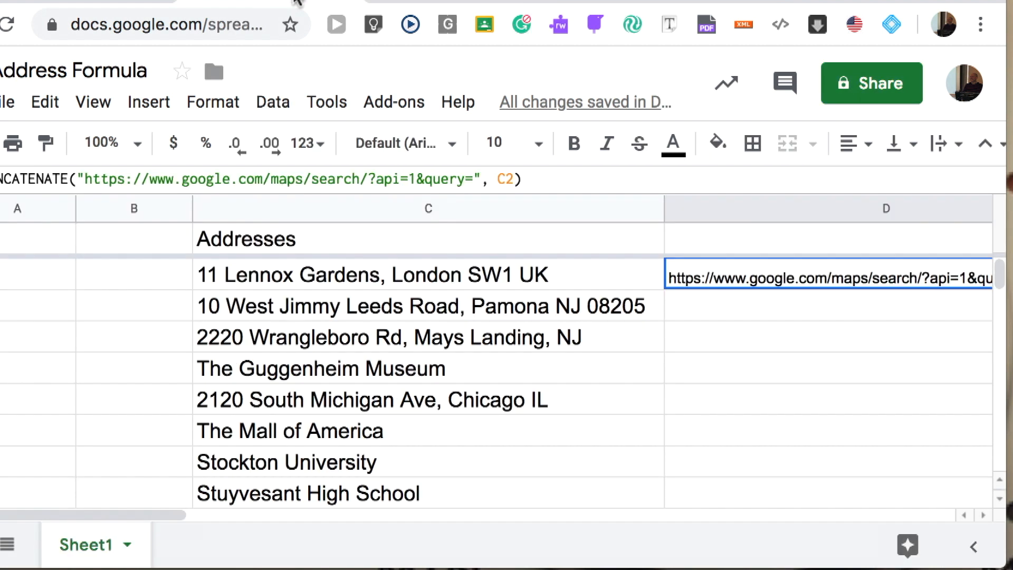
mouse_move(773, 284)
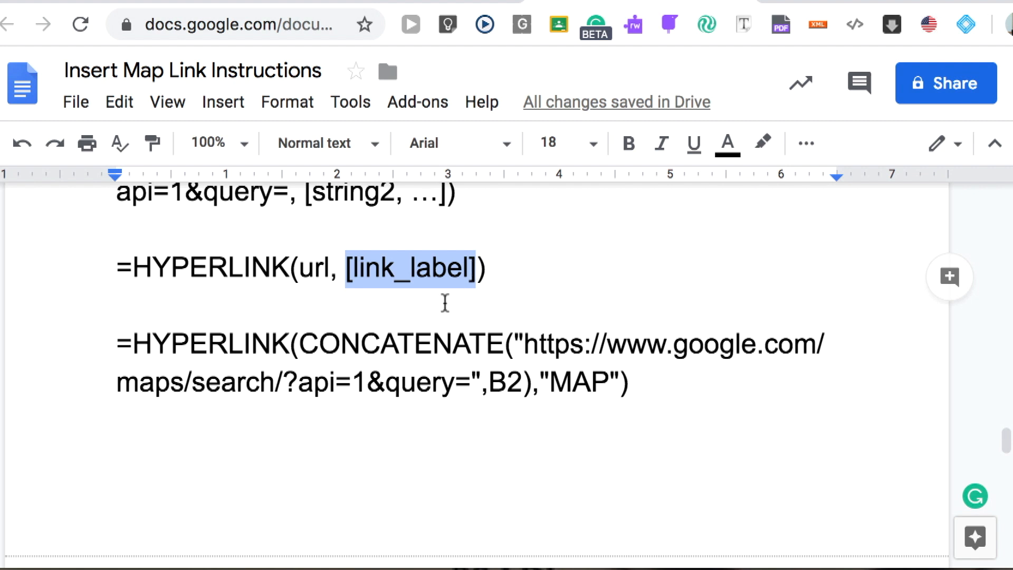
Step: Highlight the example HYPERLINK formula, its url argument and the CONCATENATE part acting as url
double_click(571, 381)
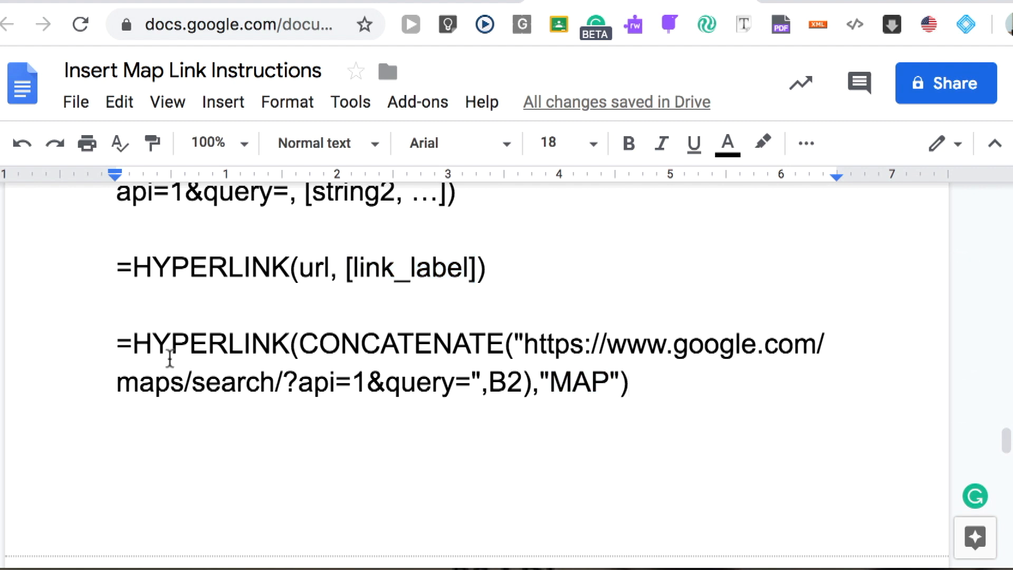
drag(116, 343, 630, 381)
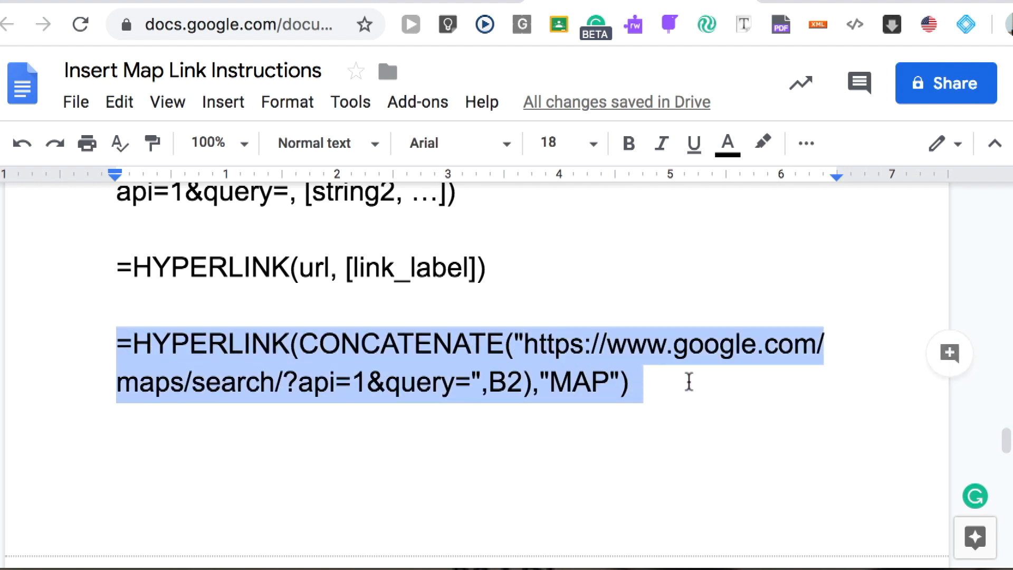
click(669, 381)
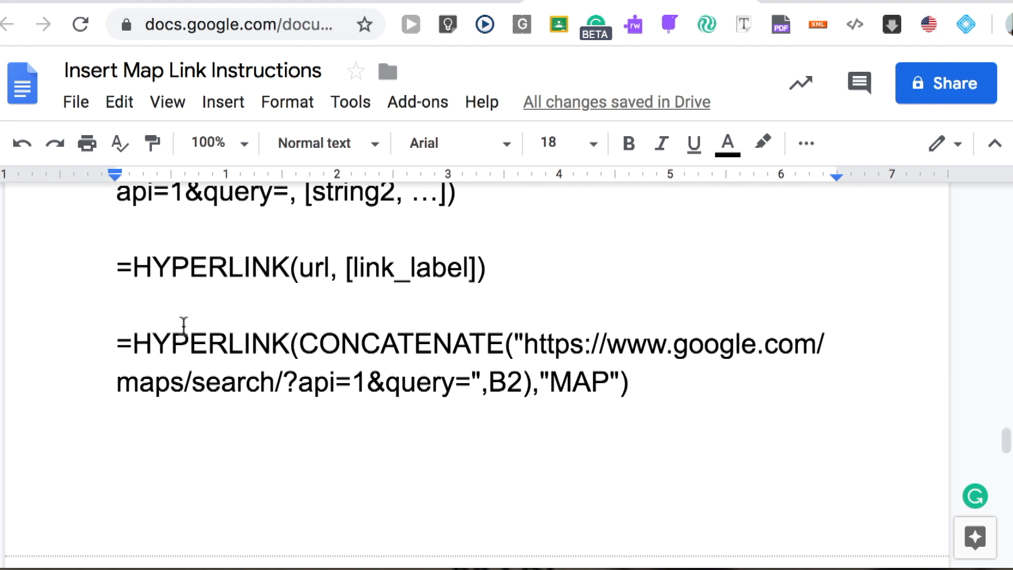
double_click(218, 343)
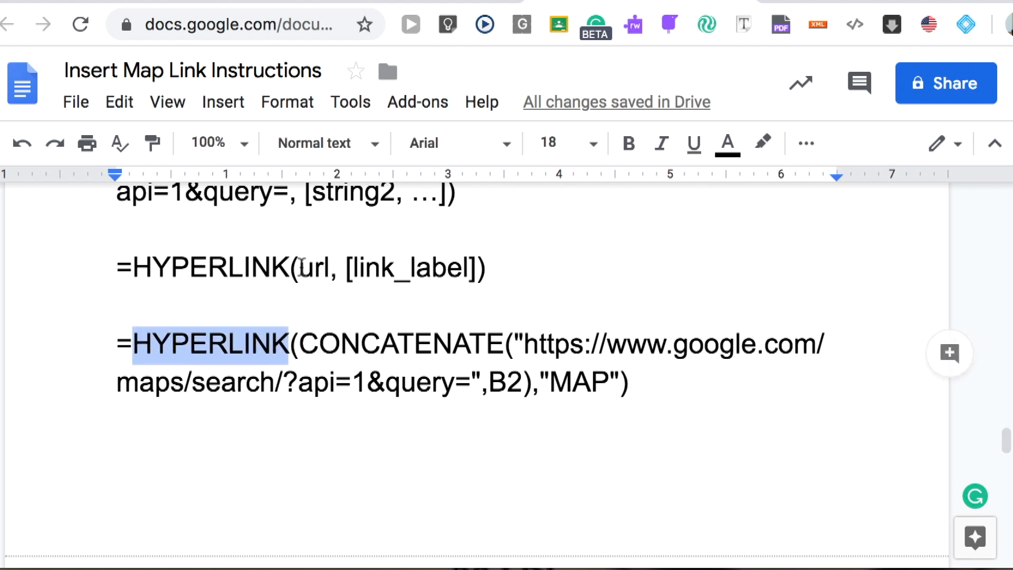
double_click(313, 268)
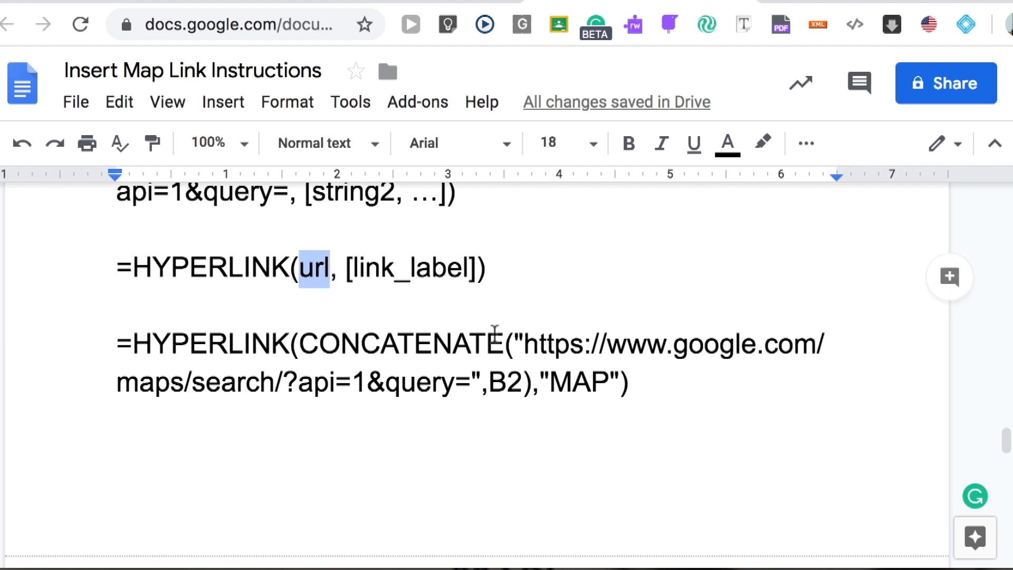
double_click(373, 343)
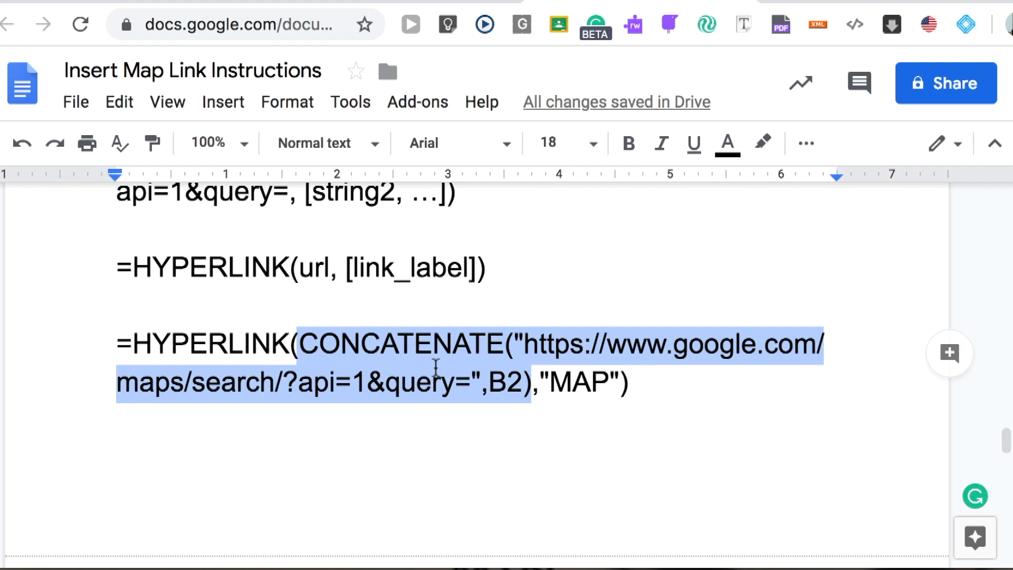
mouse_move(433, 395)
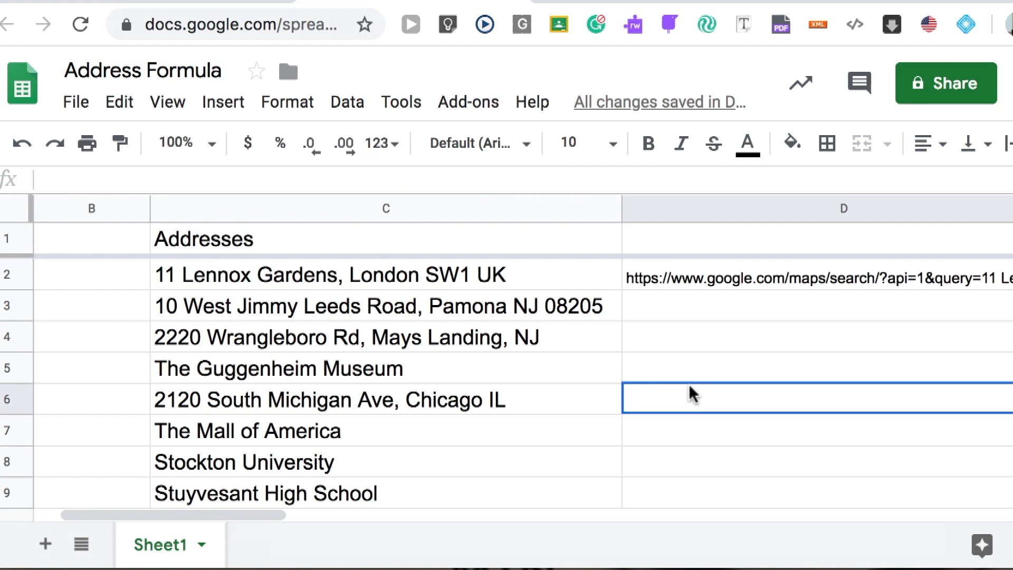
mouse_move(860, 290)
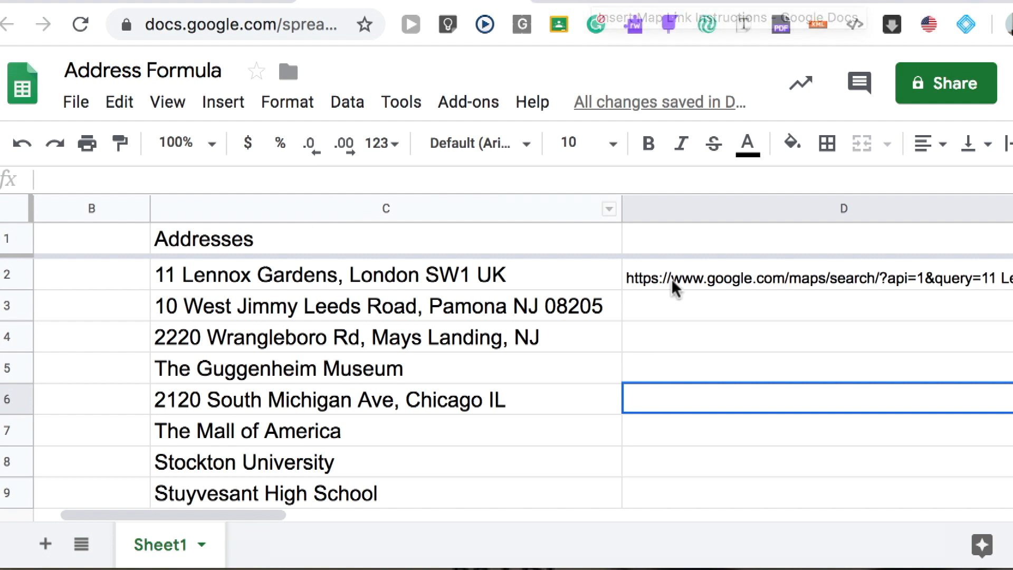
Step: Return to the Insert Map Link Instructions document
click(808, 274)
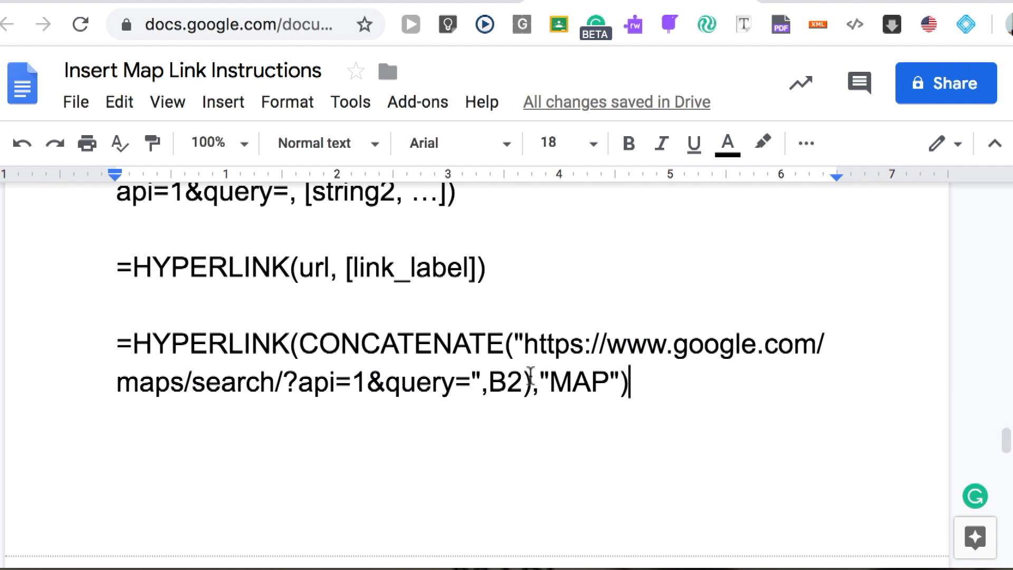
mouse_move(345, 269)
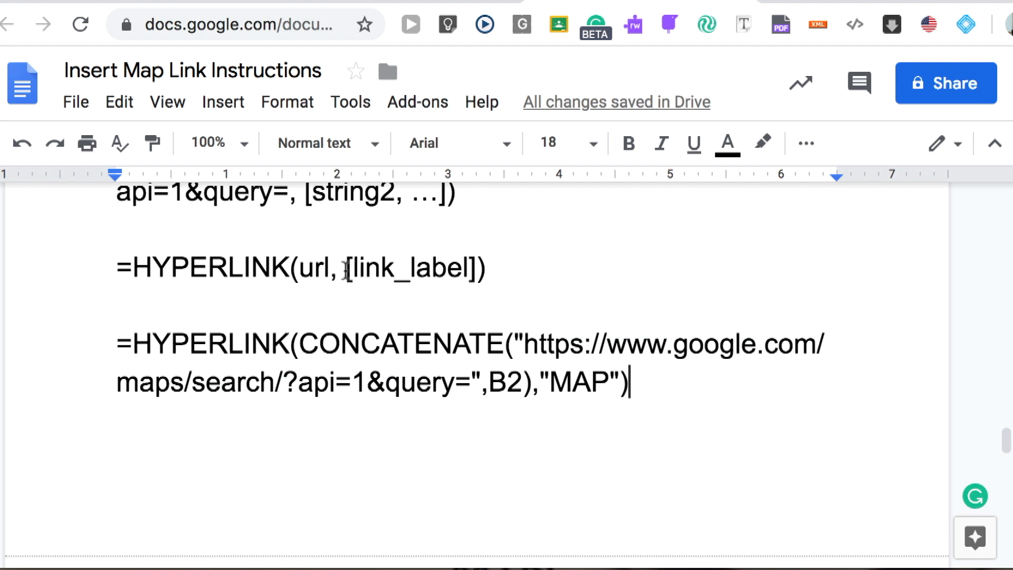
Step: Open D2's CONCATENATE formula with the quoted URL for editing
double_click(543, 381)
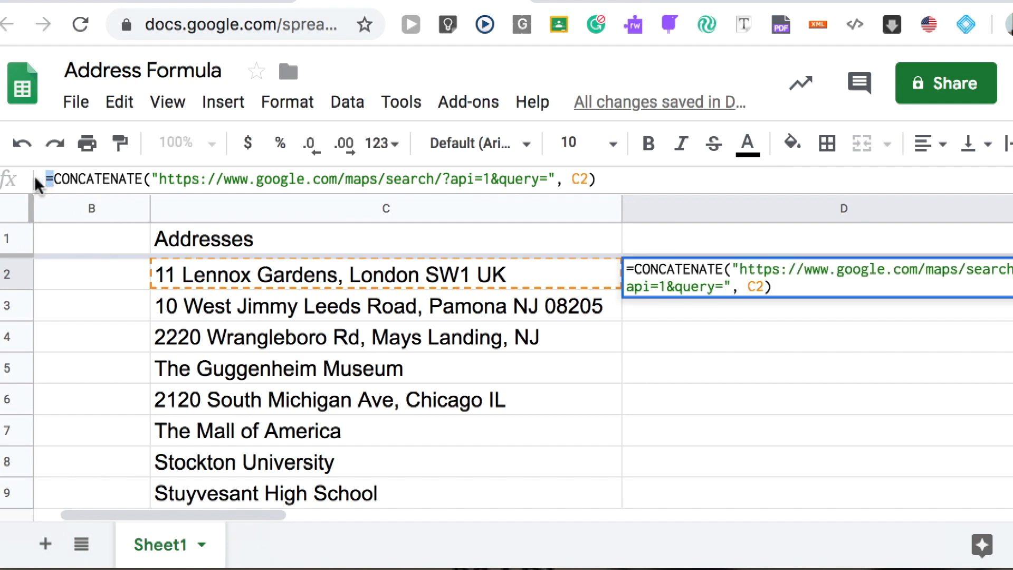
Step: Wrap D2's CONCATENATE map URL in HYPERLINK with the label "MAP"
text(=HYPERLINK()
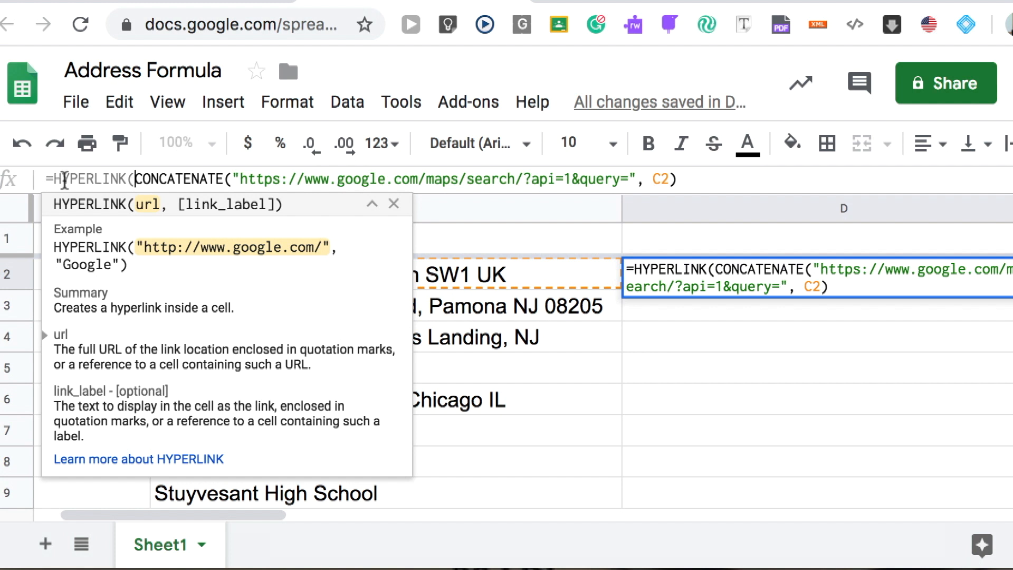
text())
key(enter)
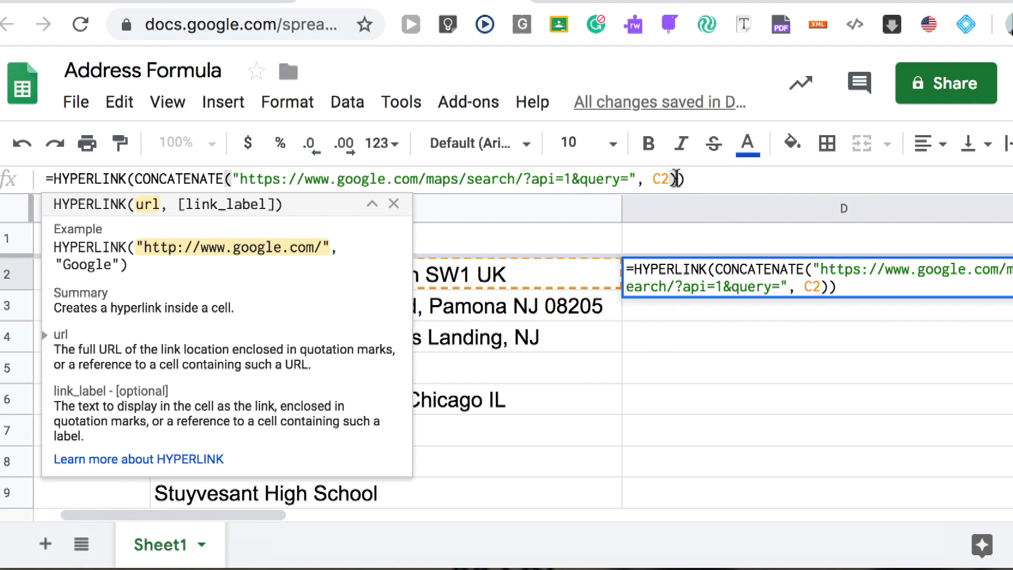
text(,)
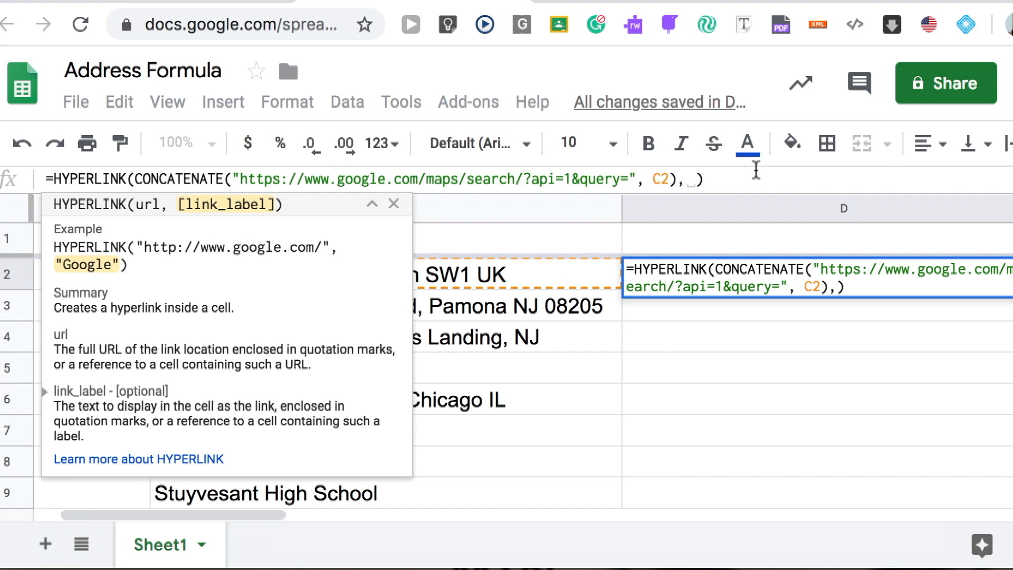
text(")
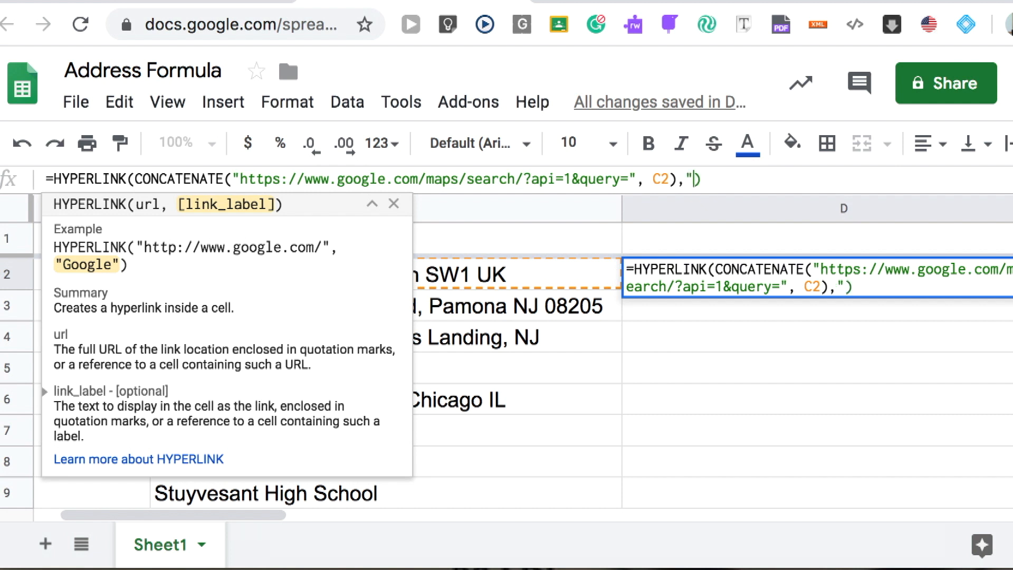
text(MAP)
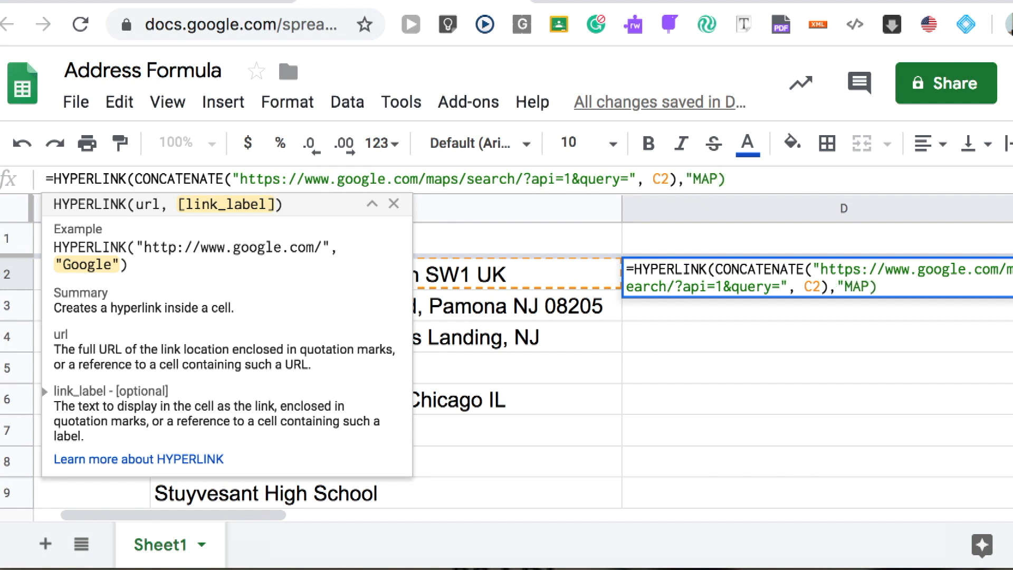
text(")
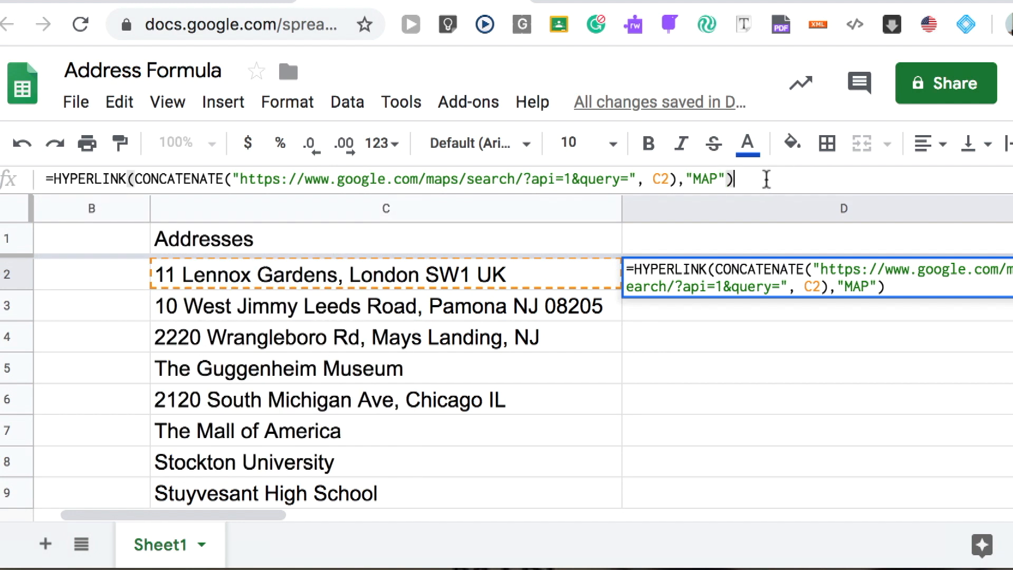
key(Enter)
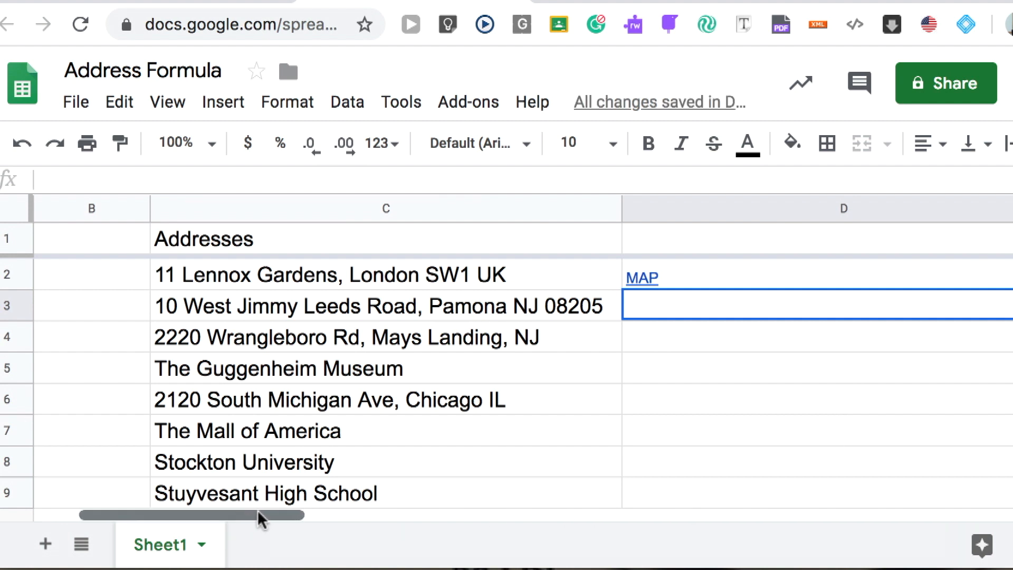
Step: Scroll right and select the D2 MAP link cell
scroll(right, 3)
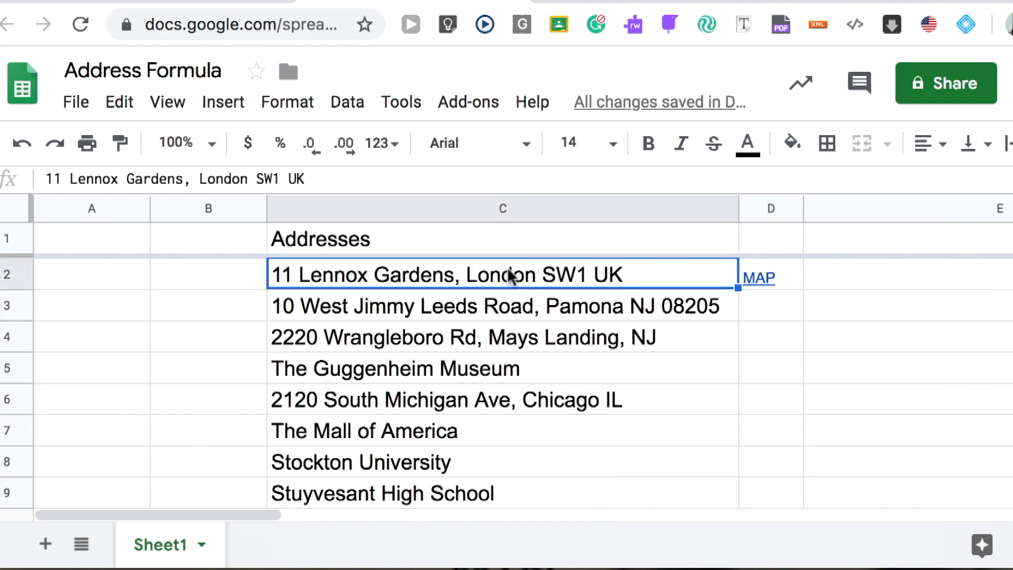
mouse_move(754, 336)
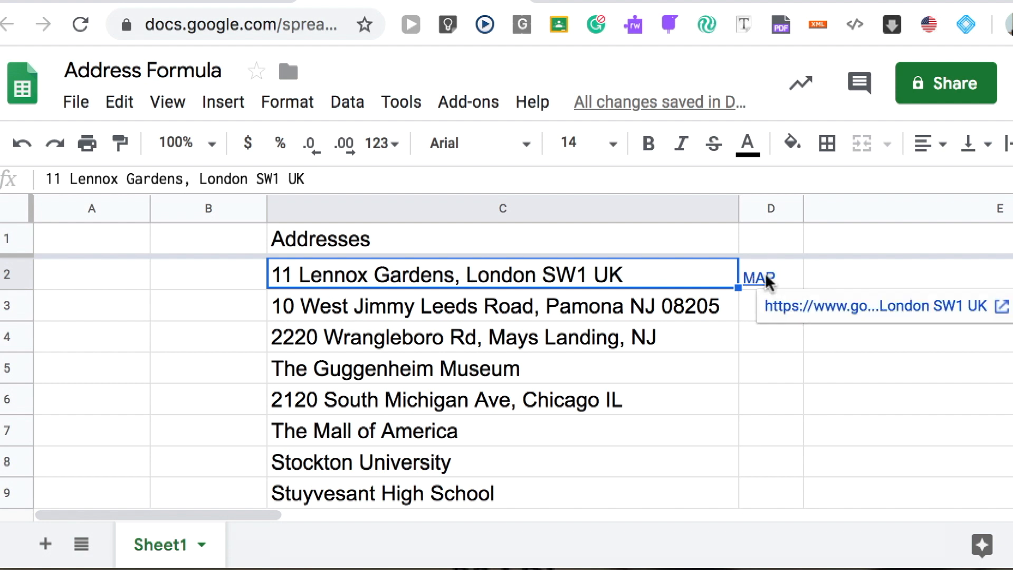
click(770, 277)
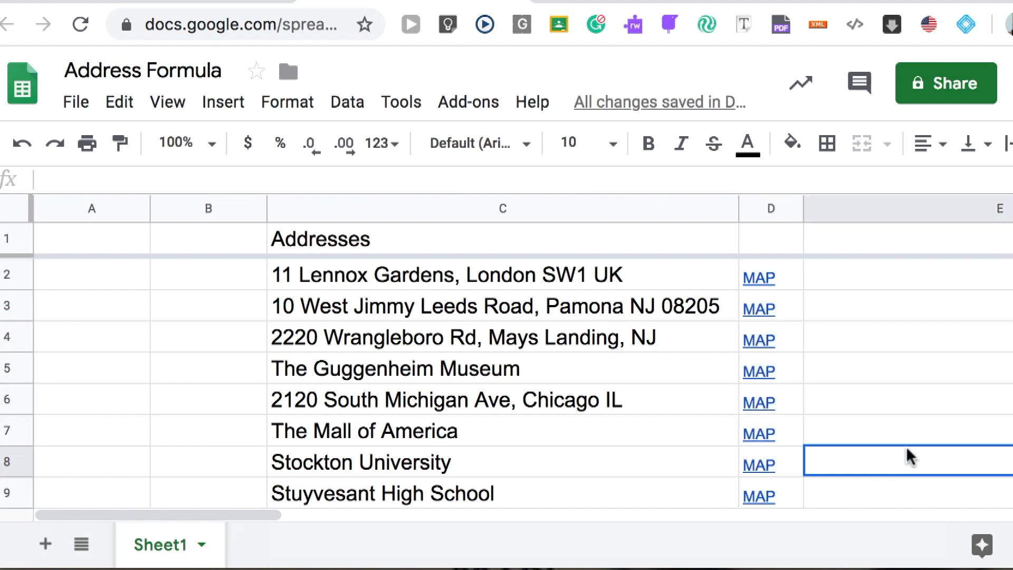
mouse_move(645, 385)
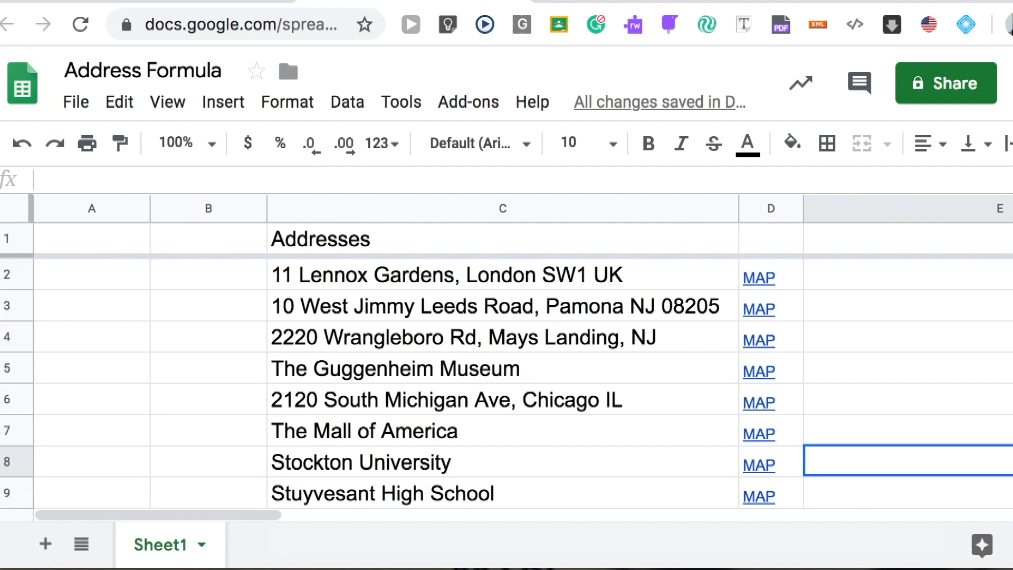
click(760, 277)
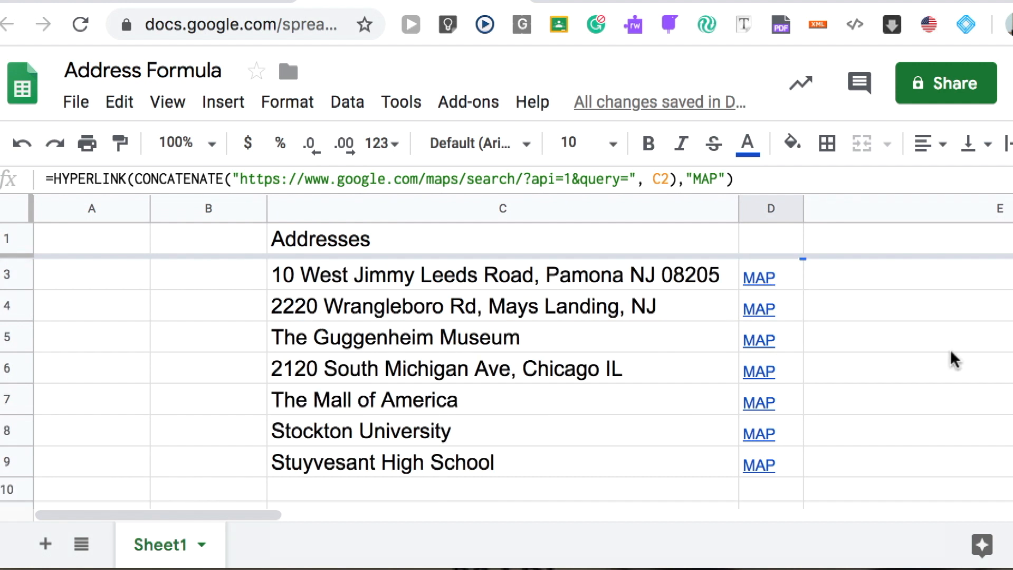
mouse_move(435, 404)
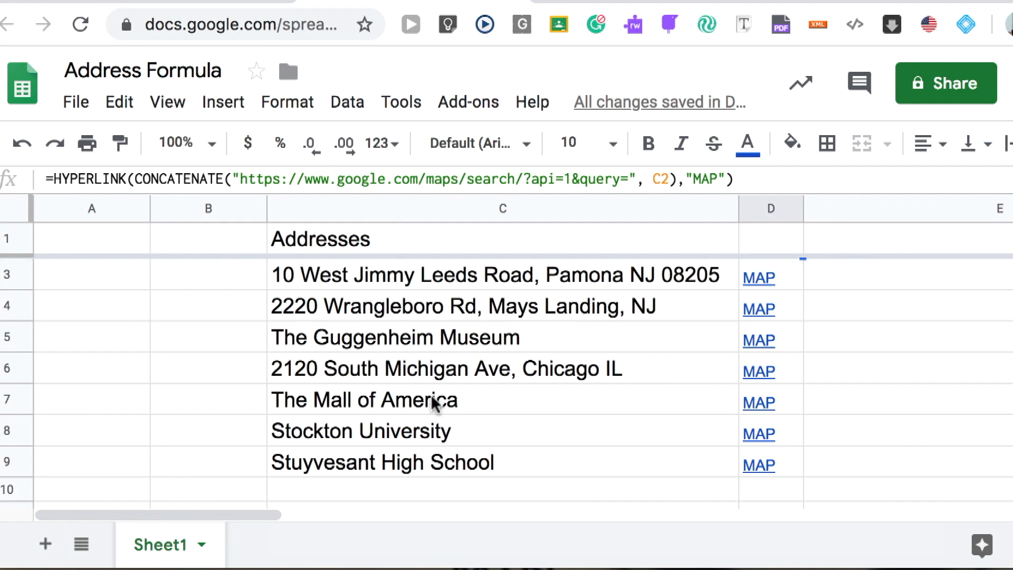
click(760, 402)
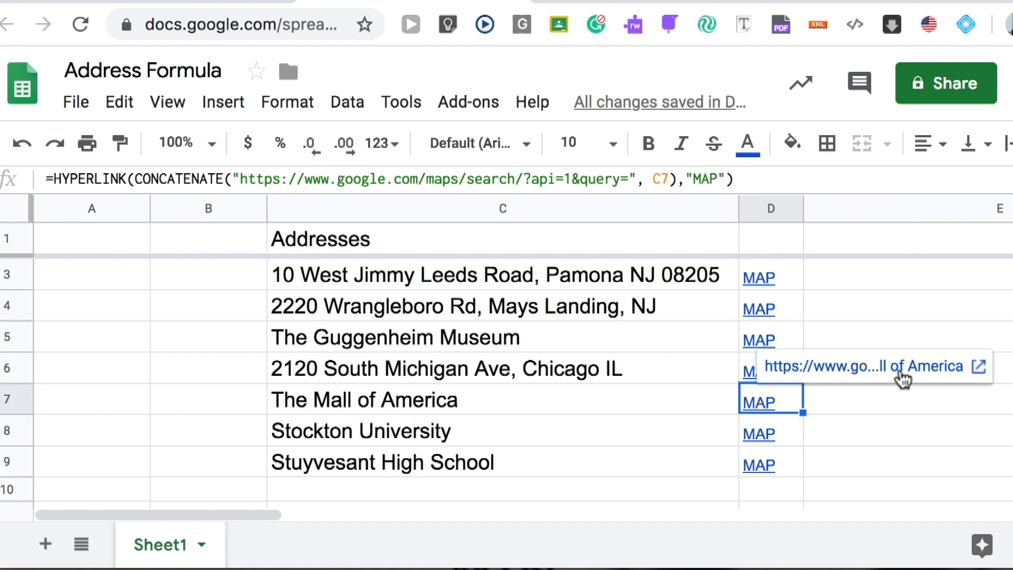